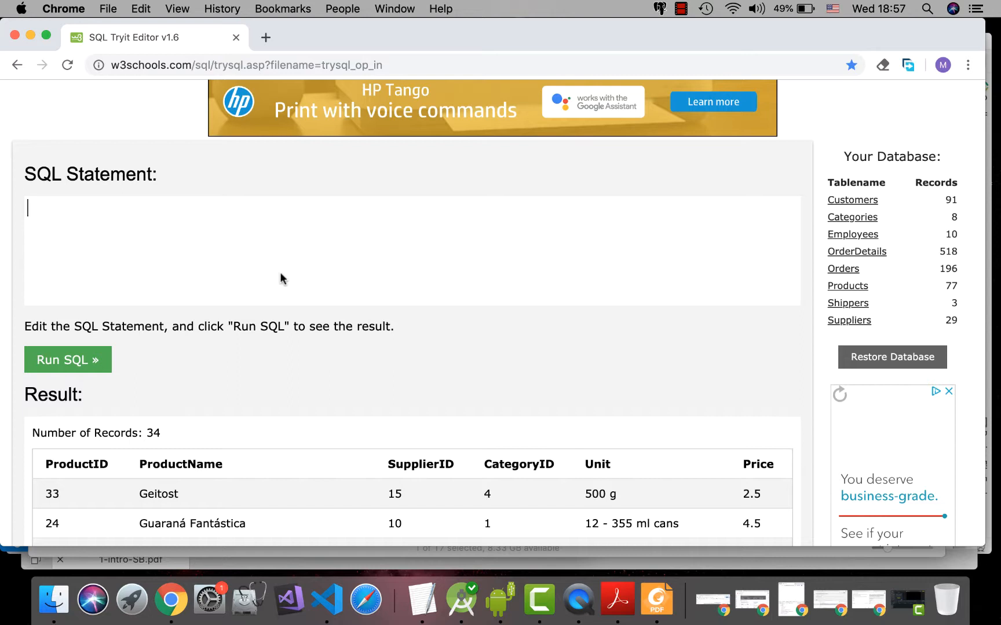
Type the template query 'SELECT fieldnames FROM tablename' in the statement box
type("SE")
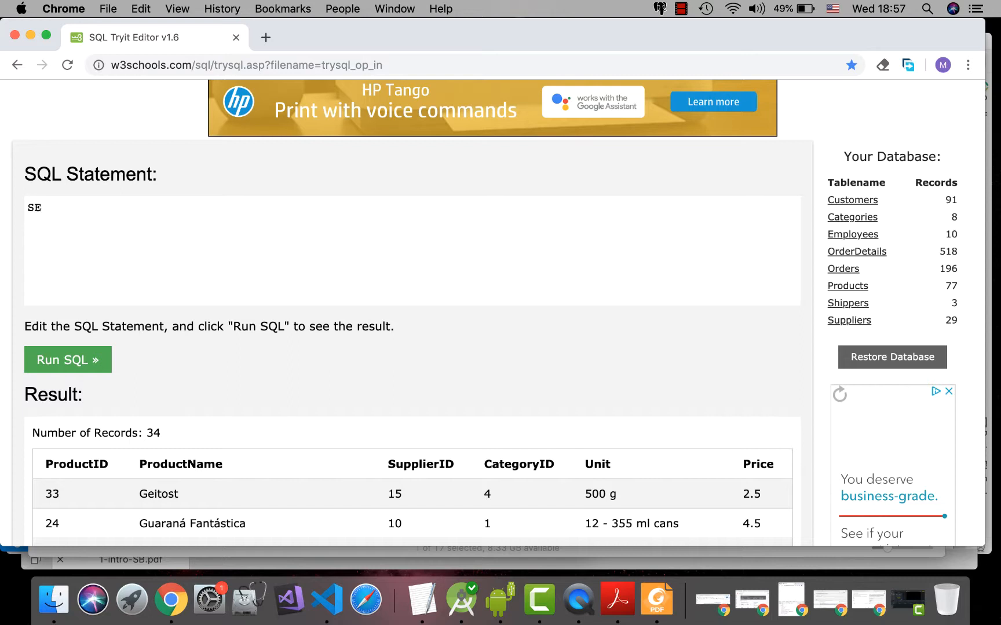
type("LECT")
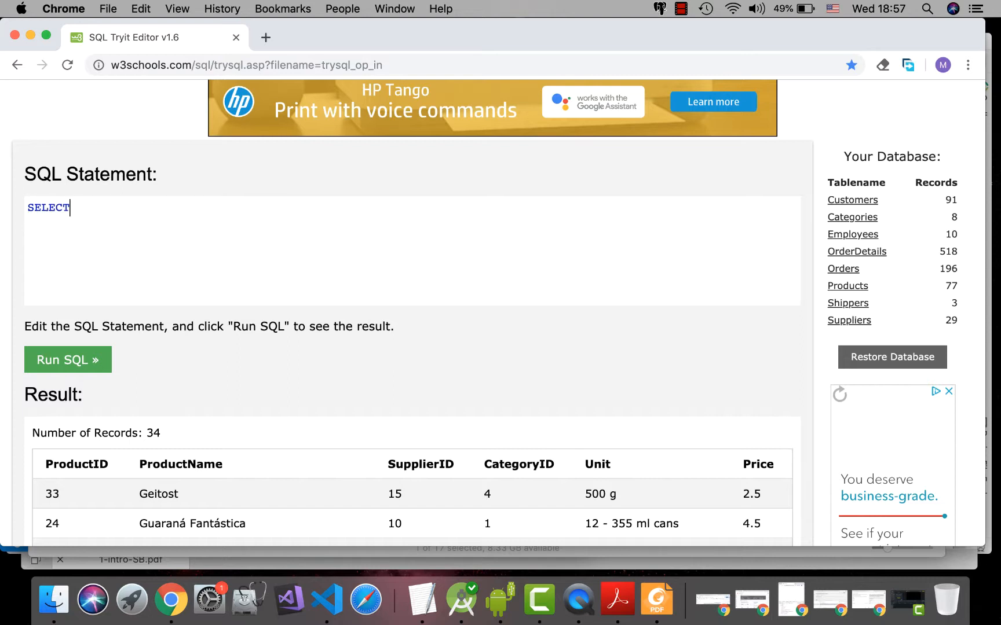
type("fieldn")
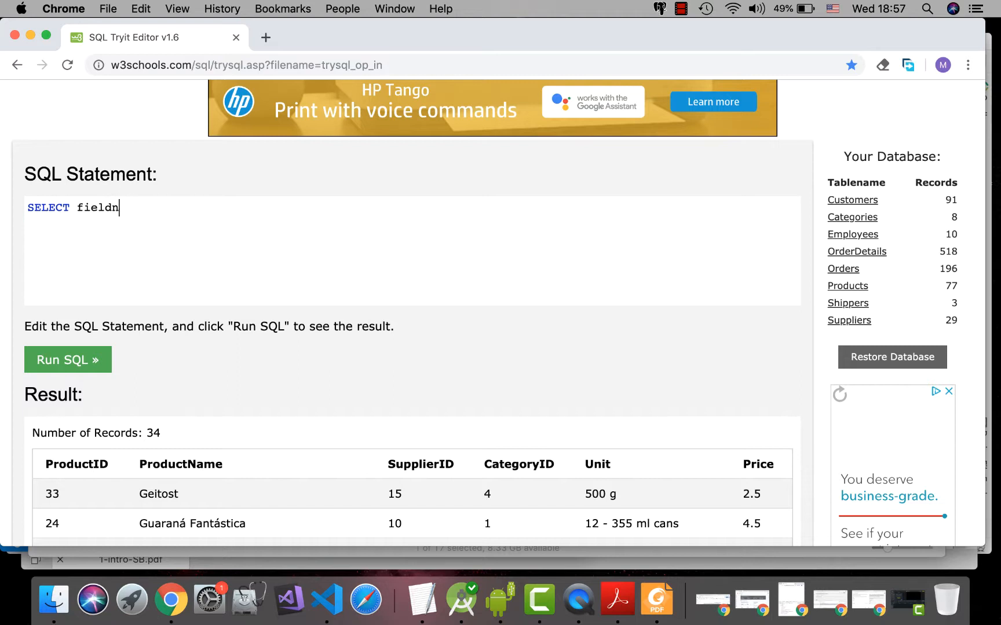
type("ames")
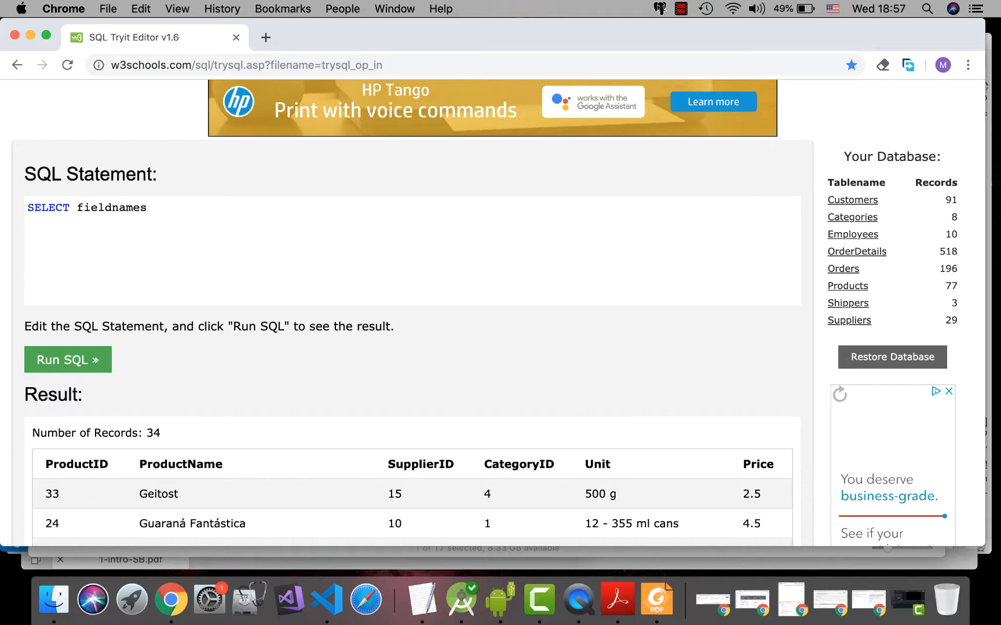
type("FROM")
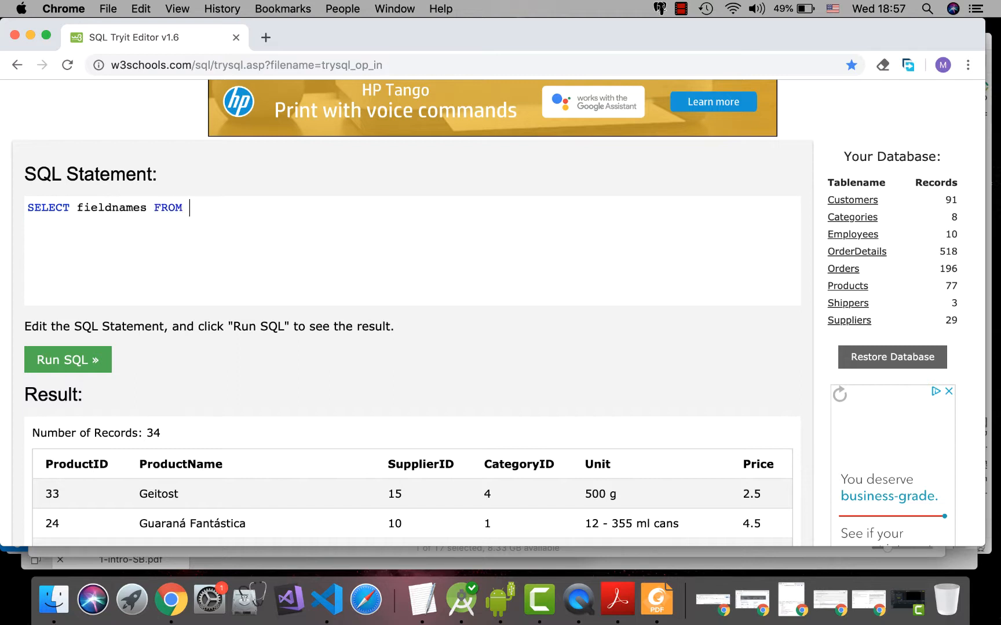
type("tablen")
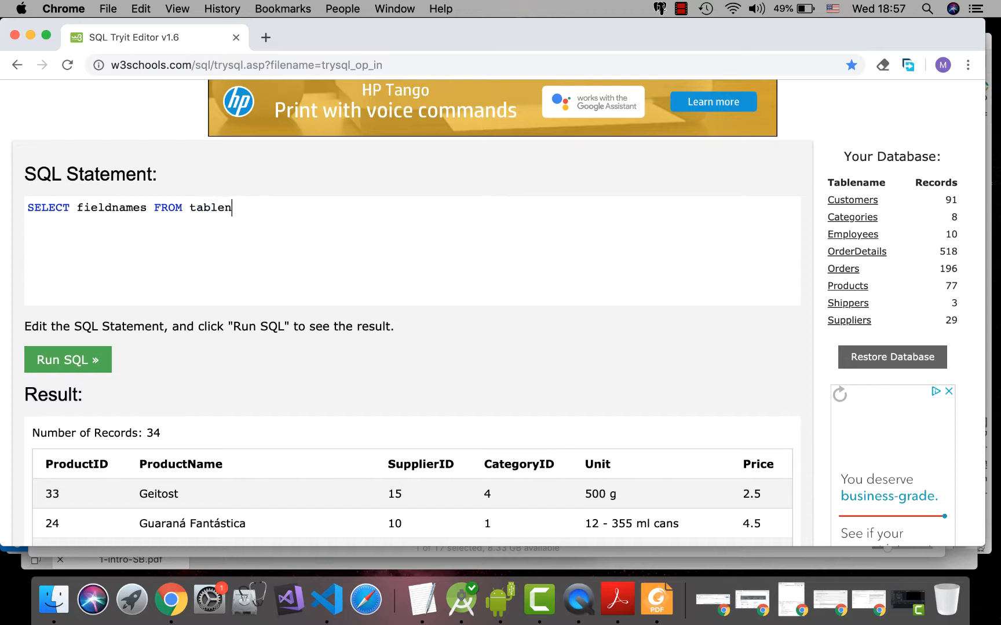
type("ame")
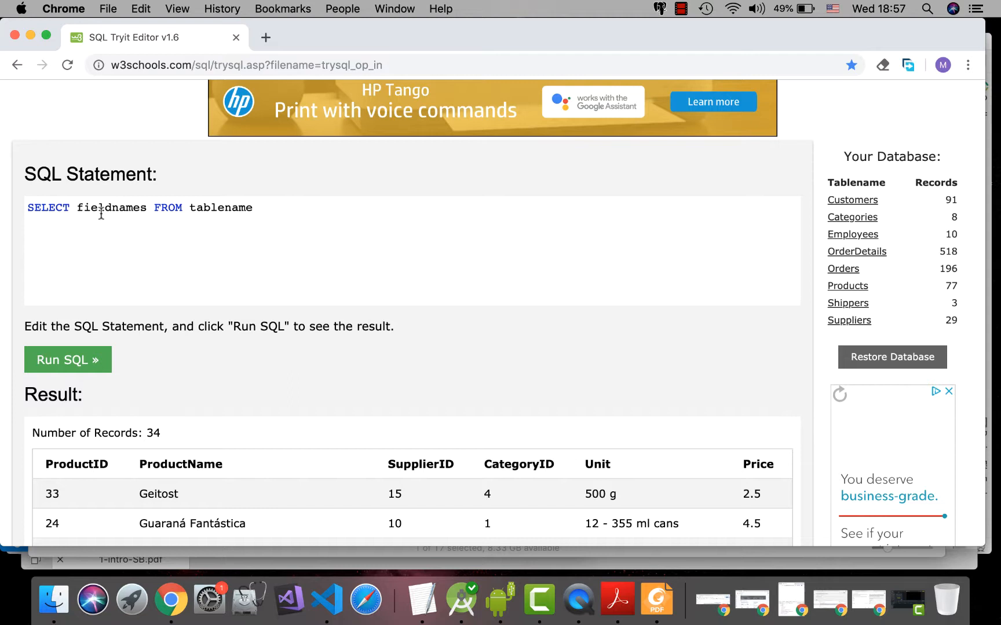
mouse_move(112, 211)
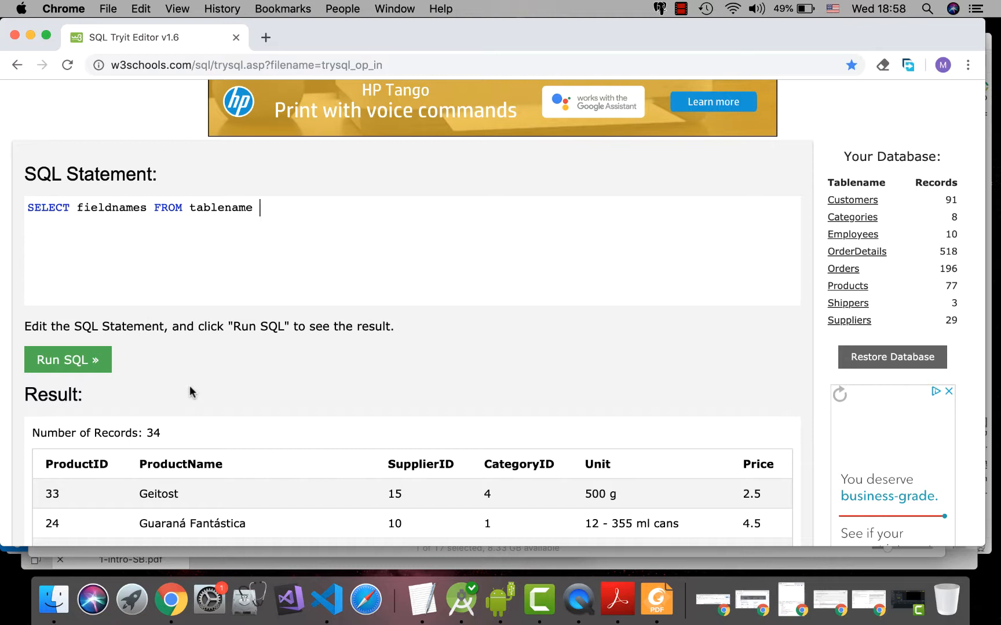
mouse_move(827, 277)
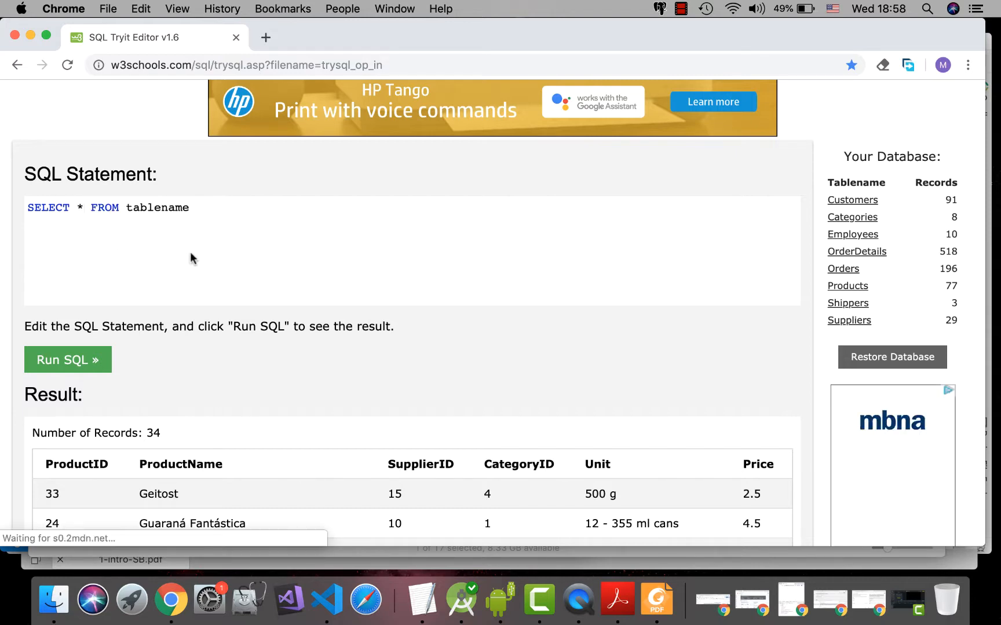
Replace tablename with Products and run the query, returning 77 records
double_click(157, 208)
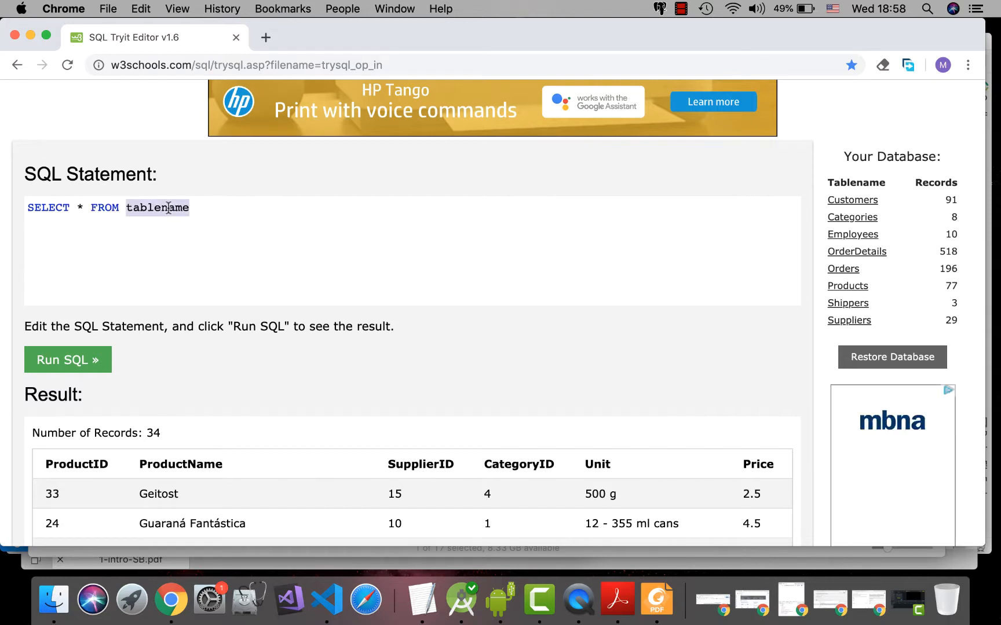
type("Pr")
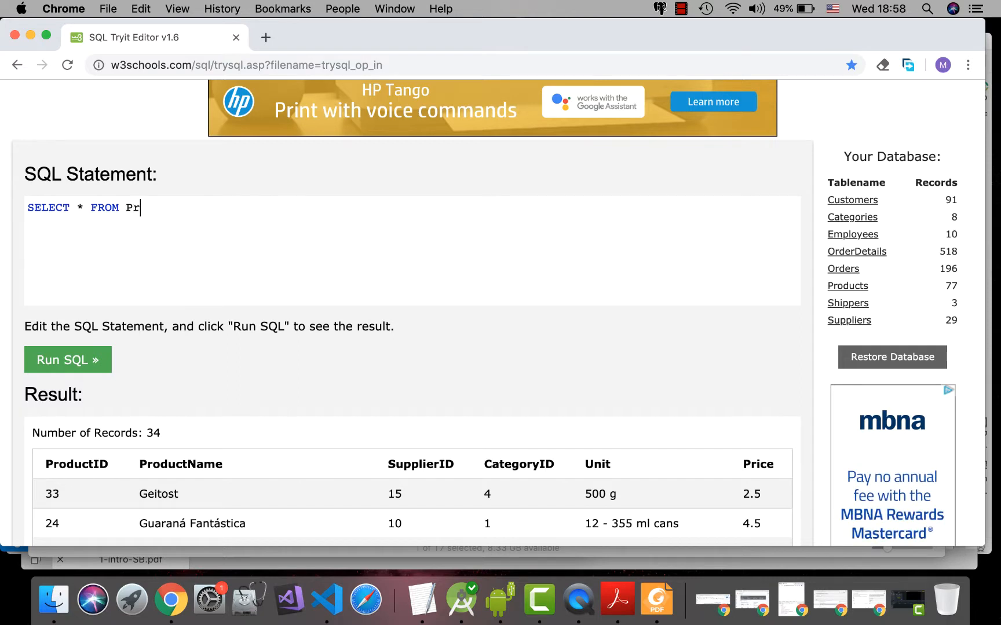
type("oducts")
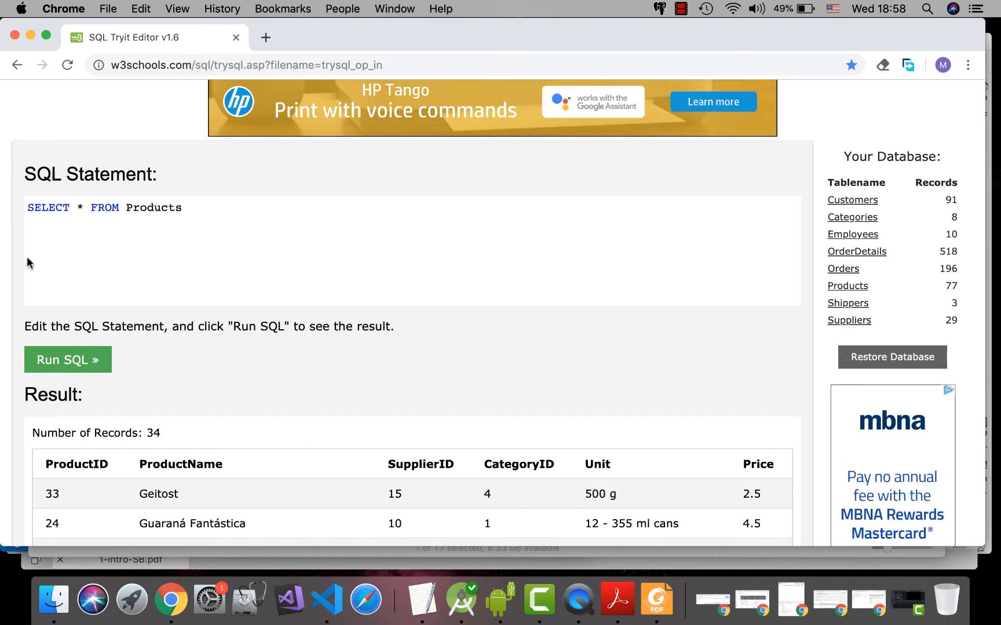
left_click(67, 359)
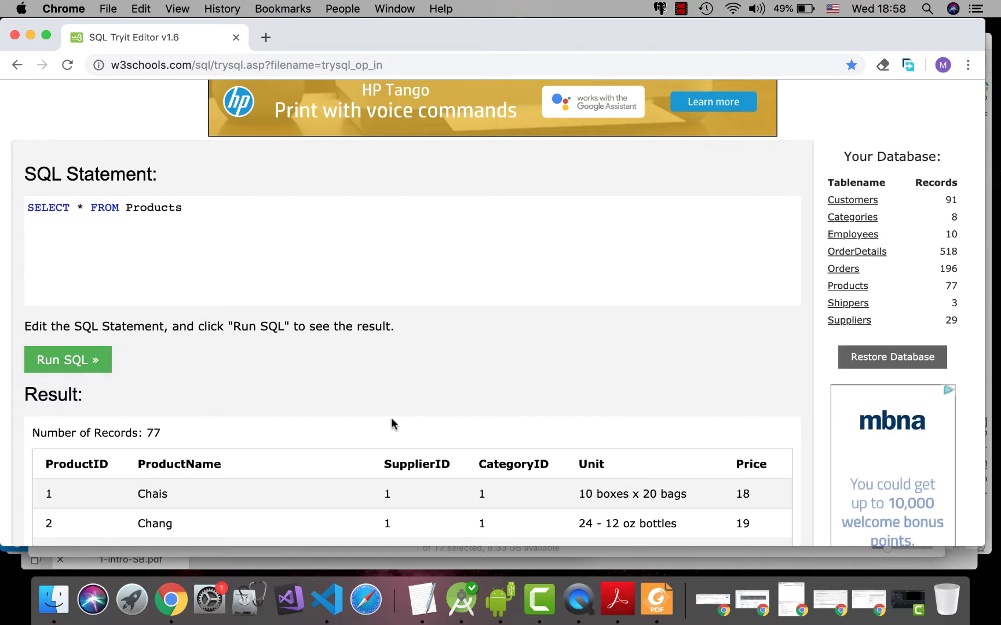
scroll("down", 3)
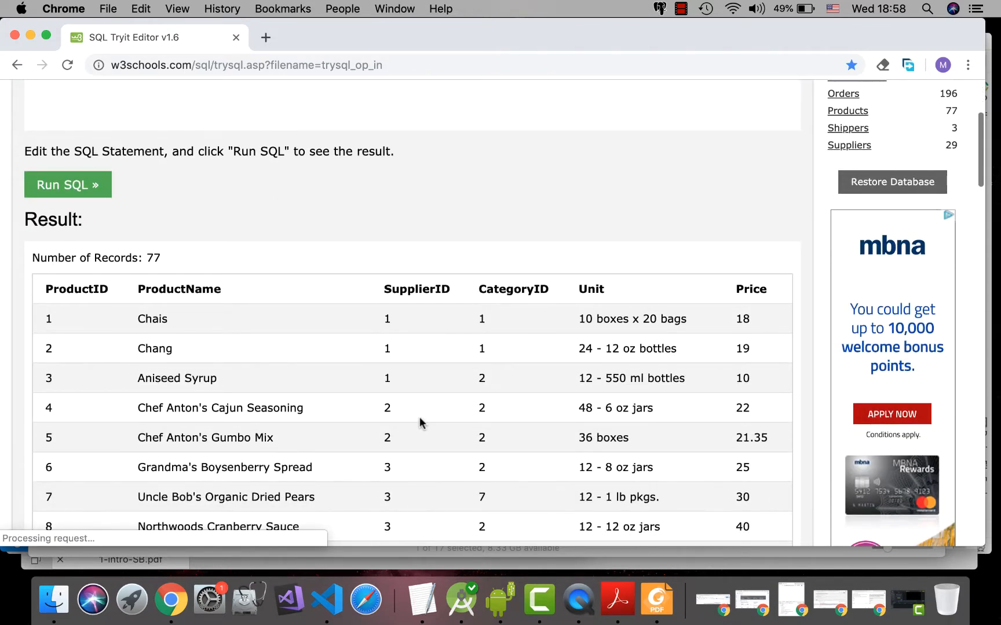
scroll("up", 3)
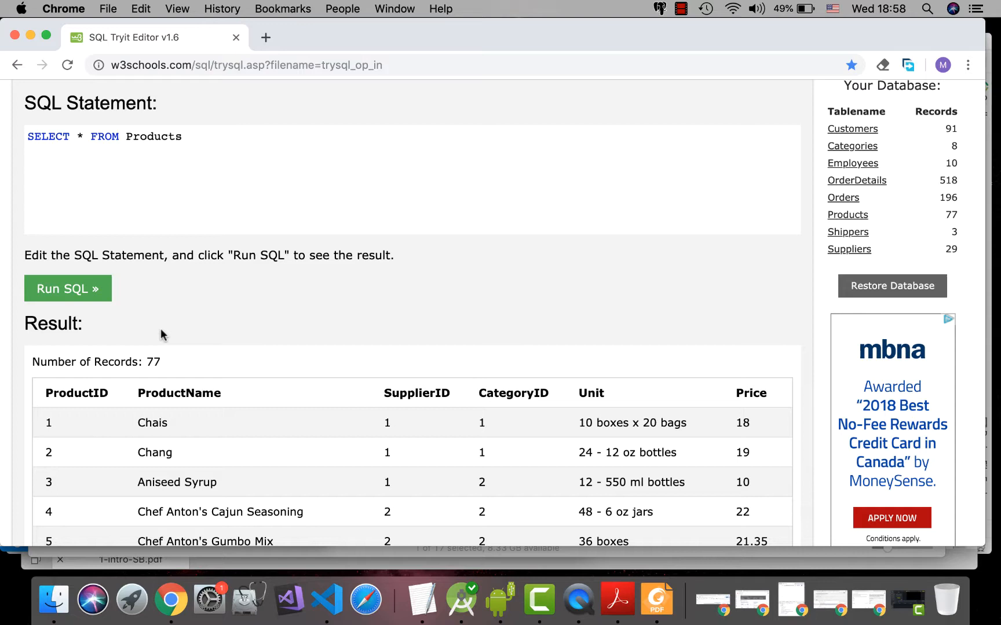
Run 'SELECT ProductID, ProductName FROM Products' to show only those two columns
left_click(192, 137)
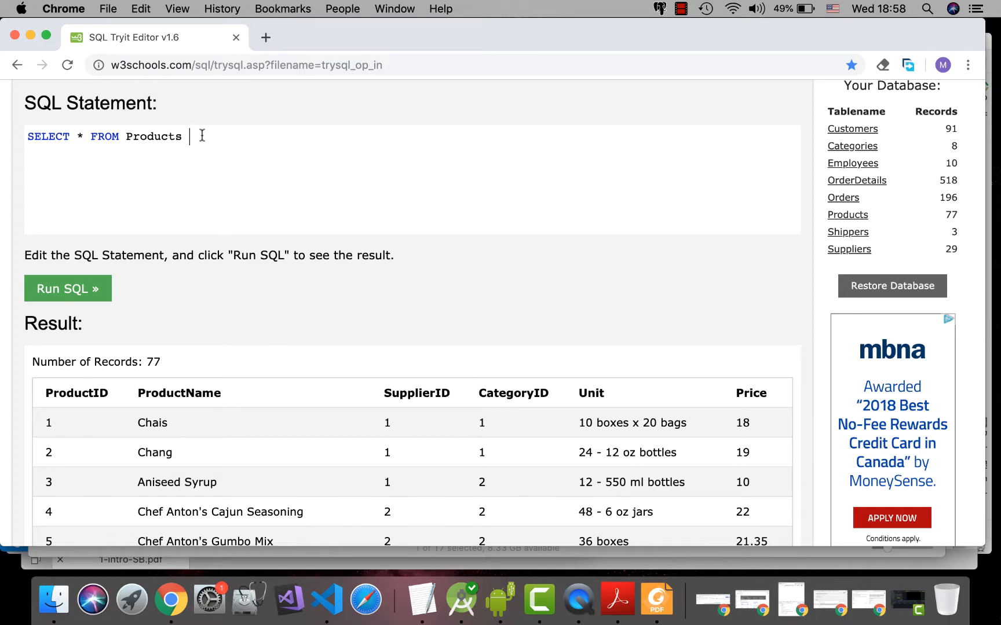
mouse_move(331, 441)
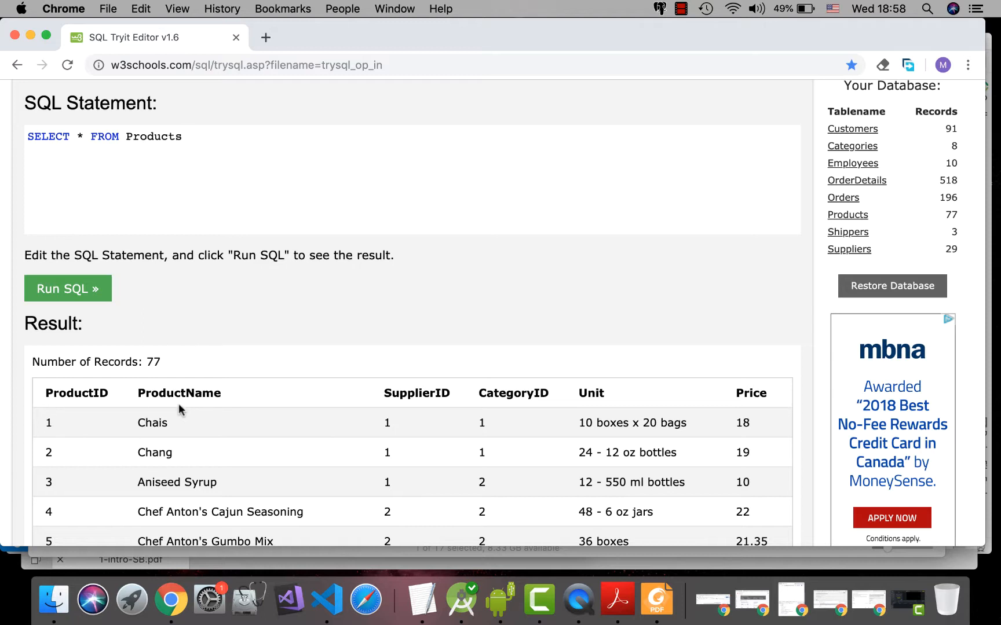
mouse_move(110, 410)
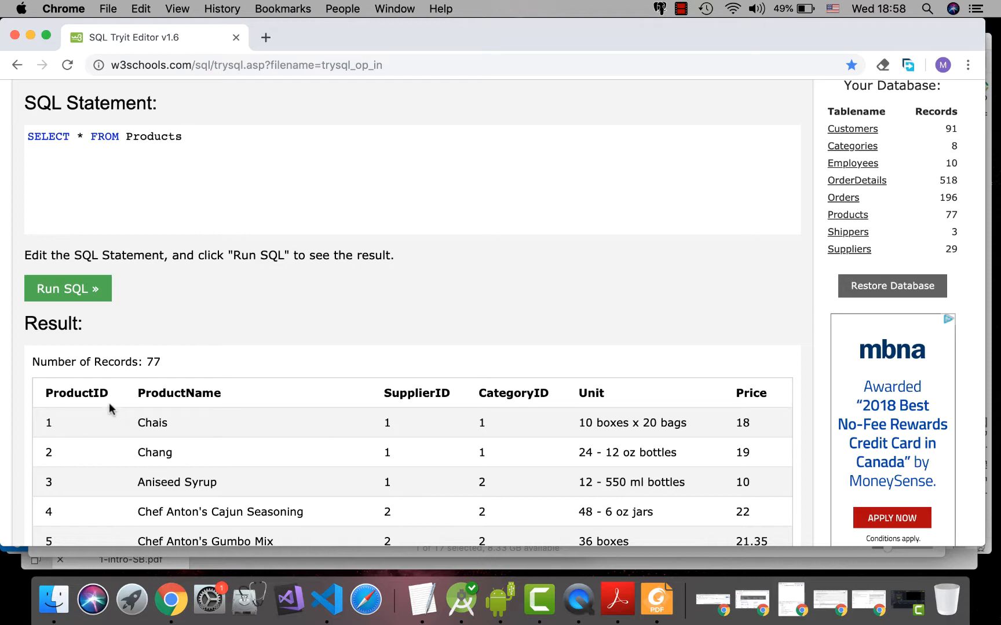
mouse_move(163, 395)
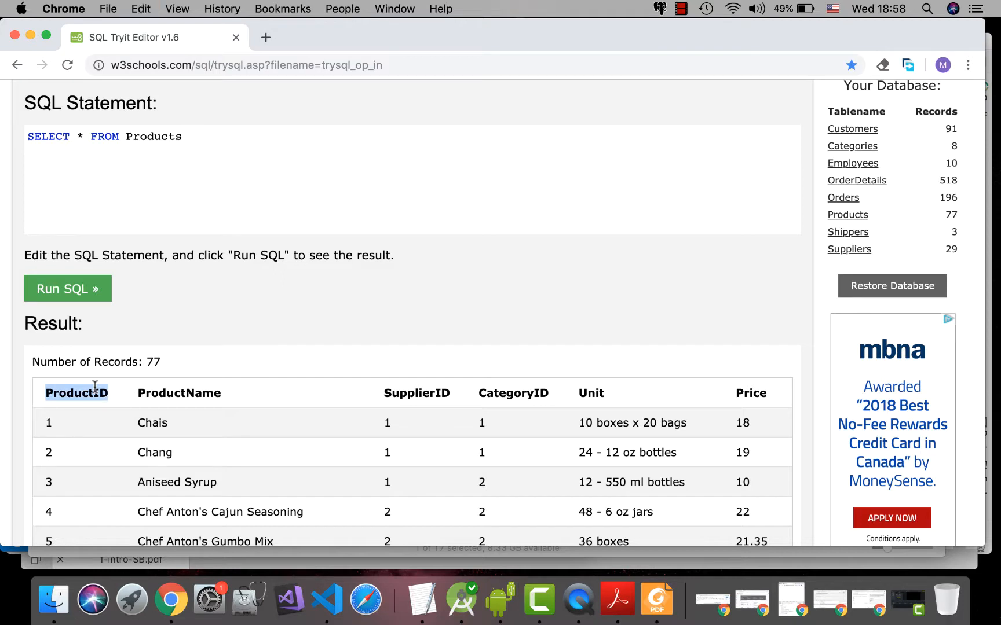
left_click(83, 136)
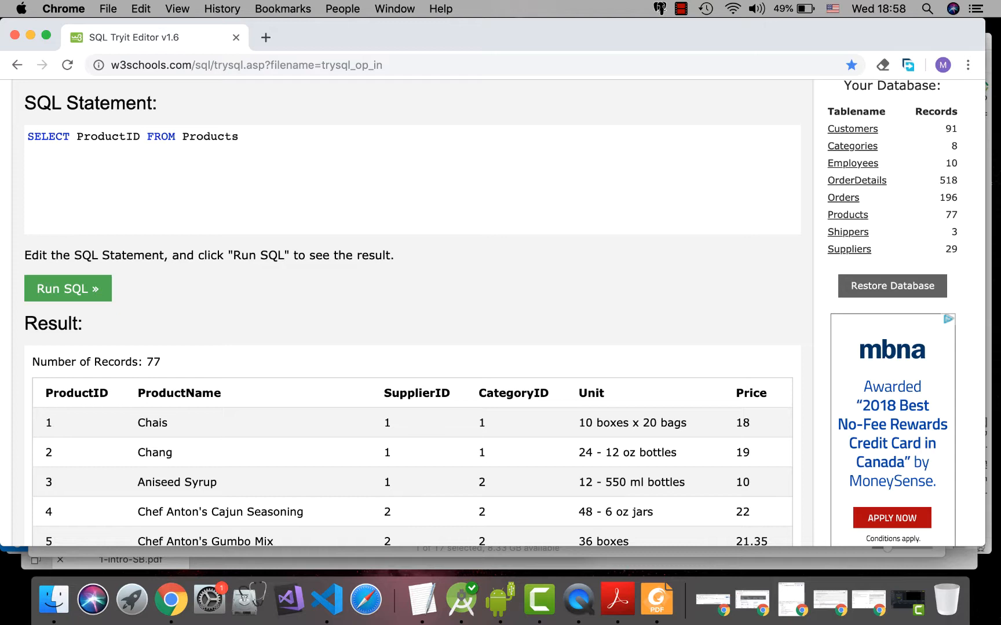
type(",")
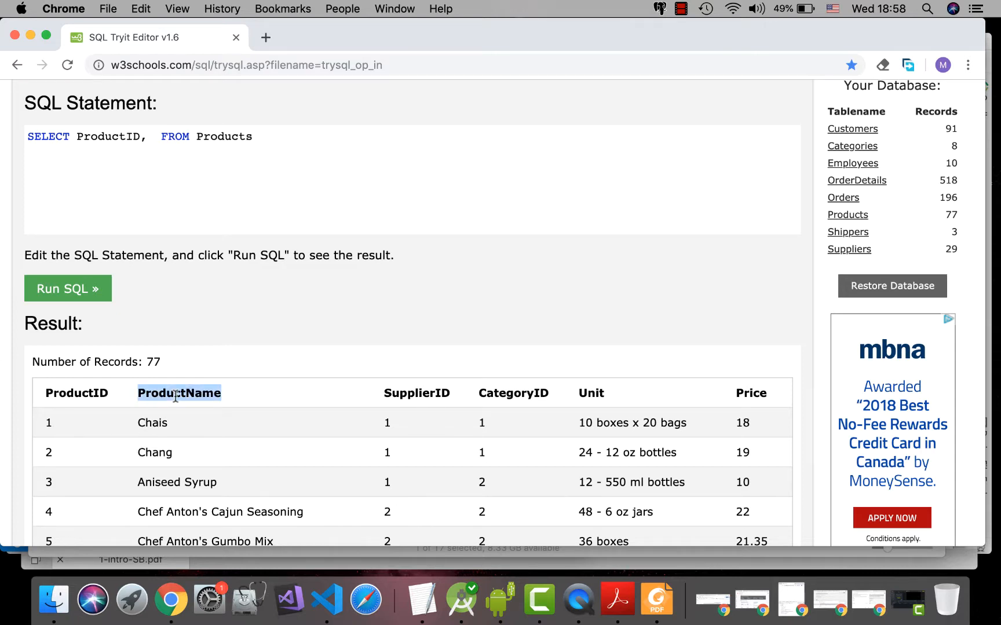
left_click(152, 136)
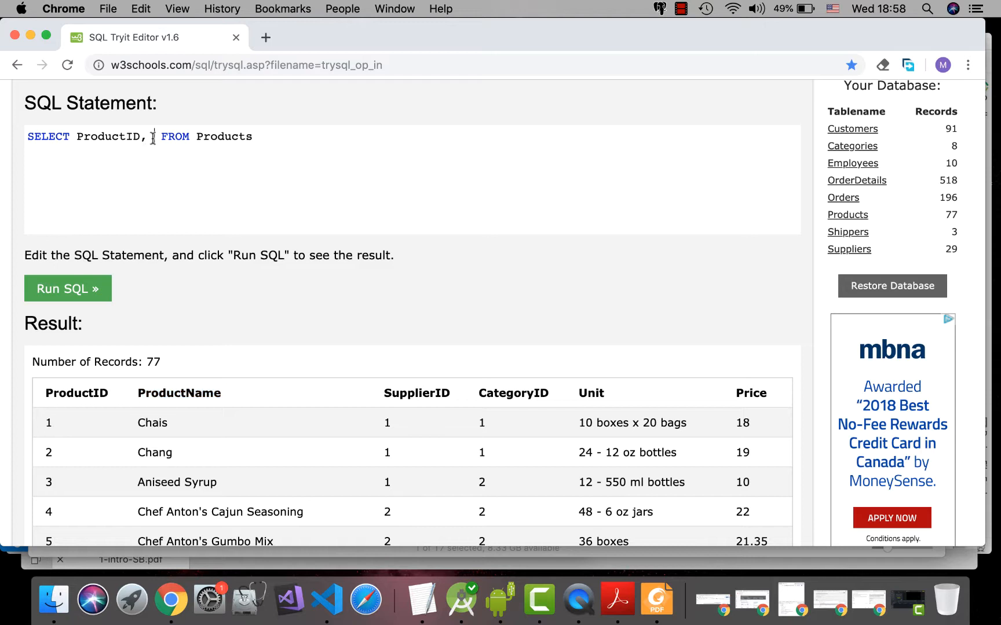
type("ProductName")
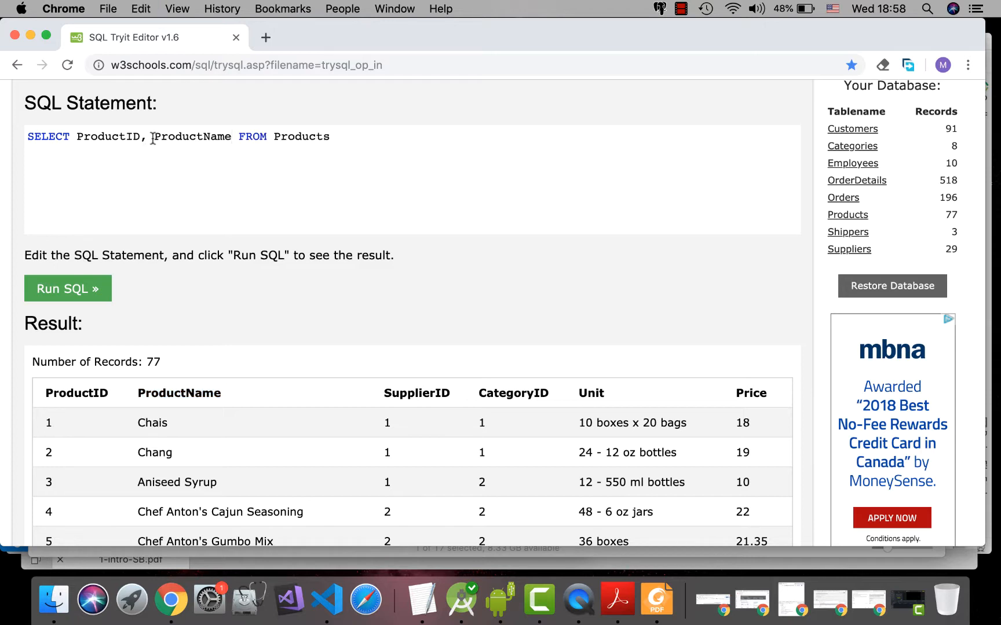
left_click(67, 288)
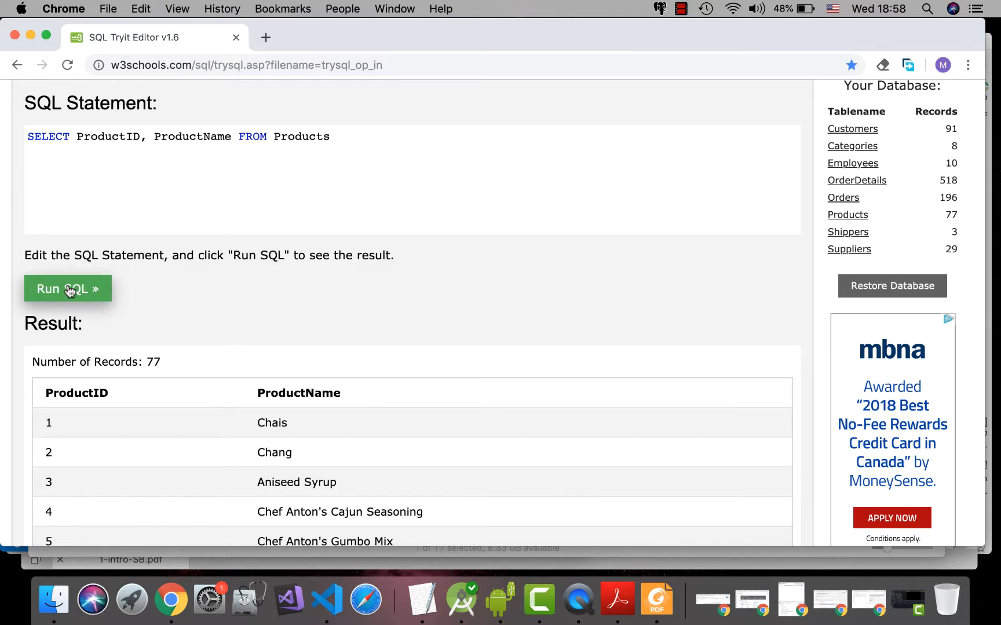
left_click(67, 288)
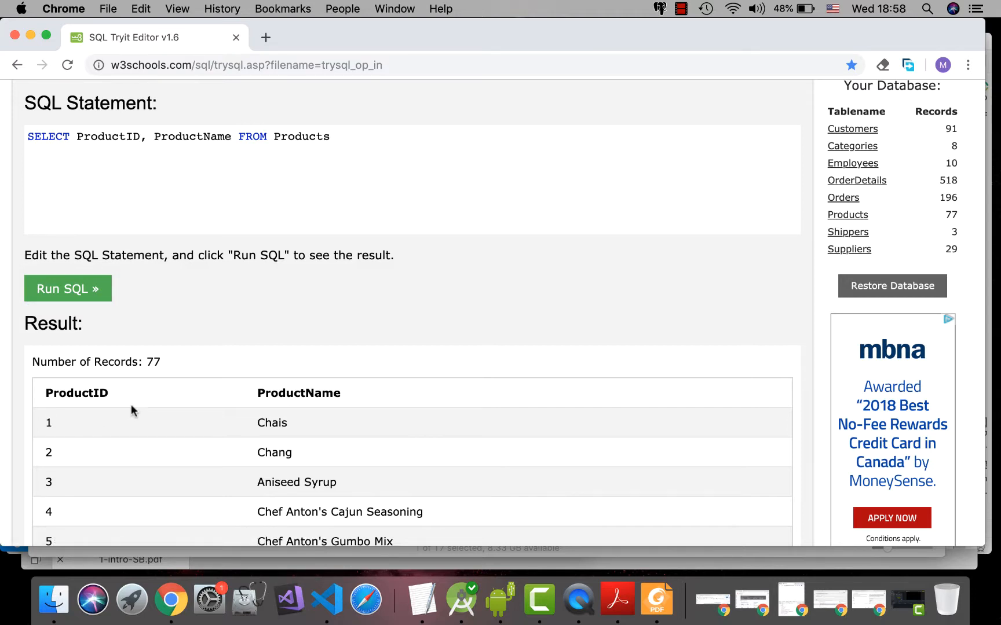
mouse_move(313, 412)
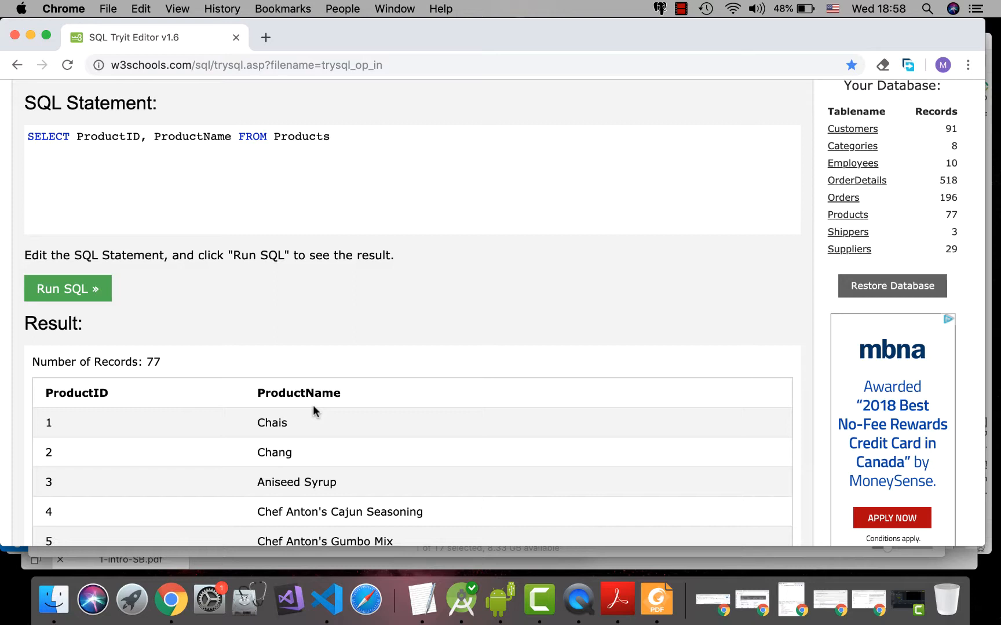
mouse_move(217, 166)
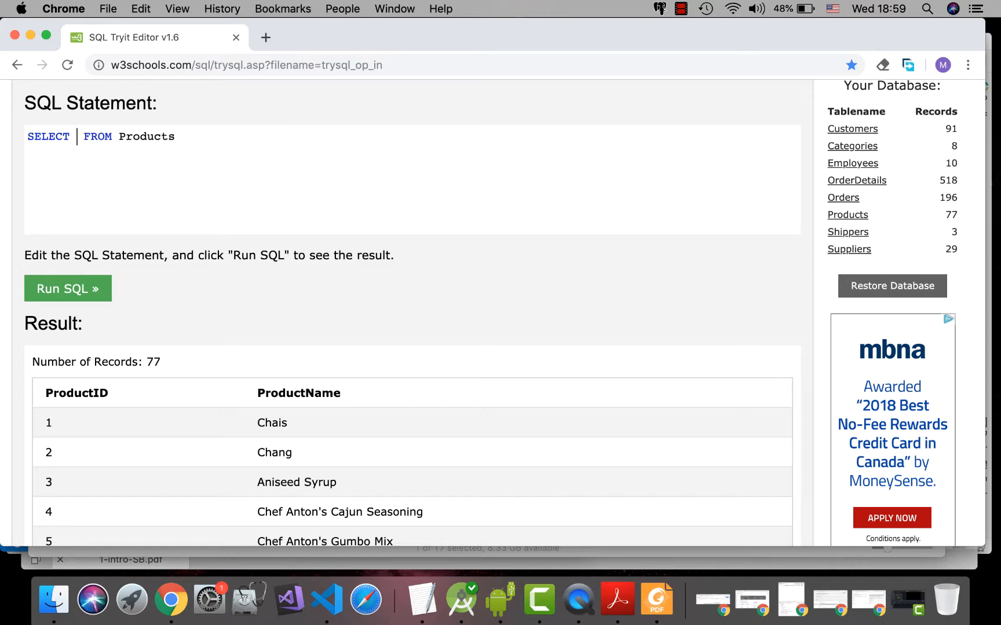
Put * back as the column list and rerun 'SELECT * FROM Products'
type("*")
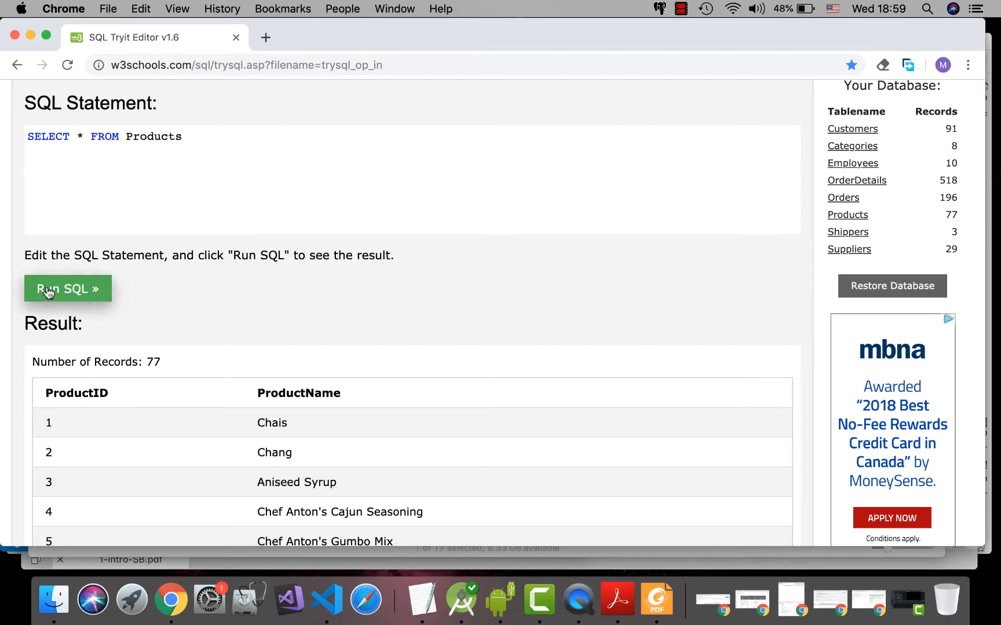
left_click(67, 289)
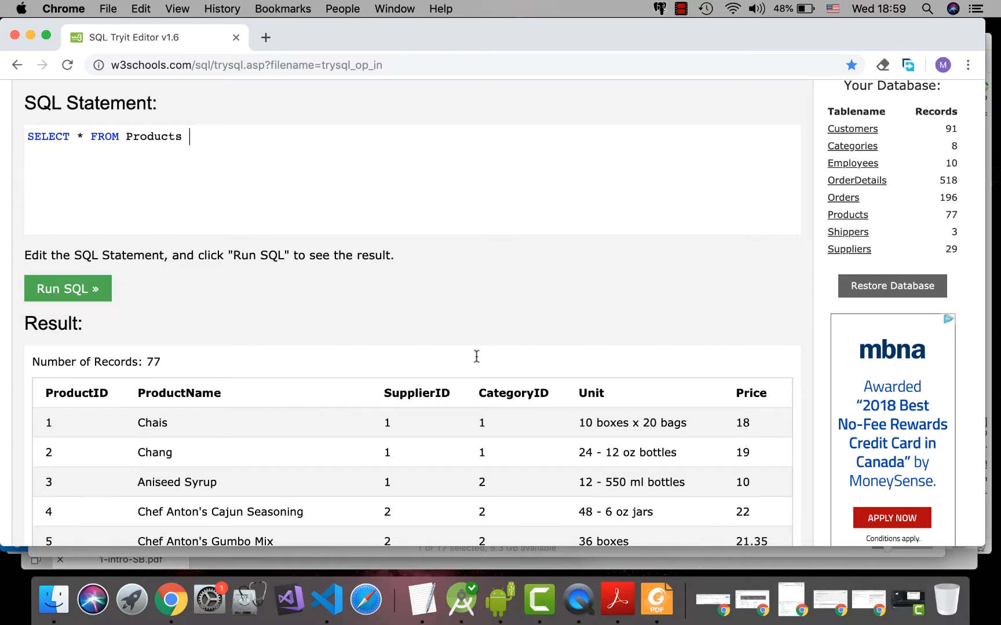
mouse_move(358, 442)
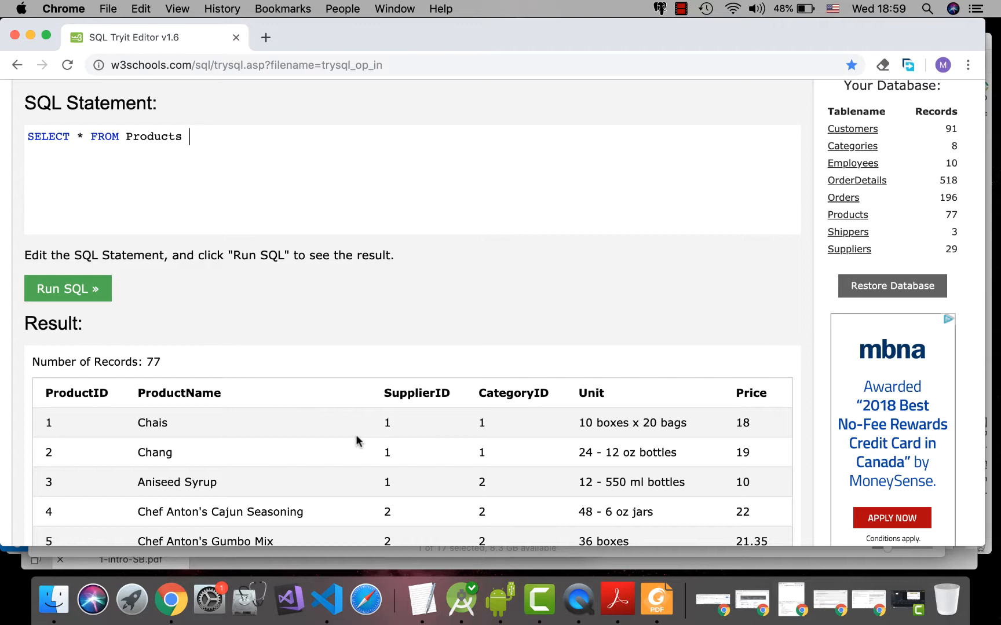
mouse_move(194, 331)
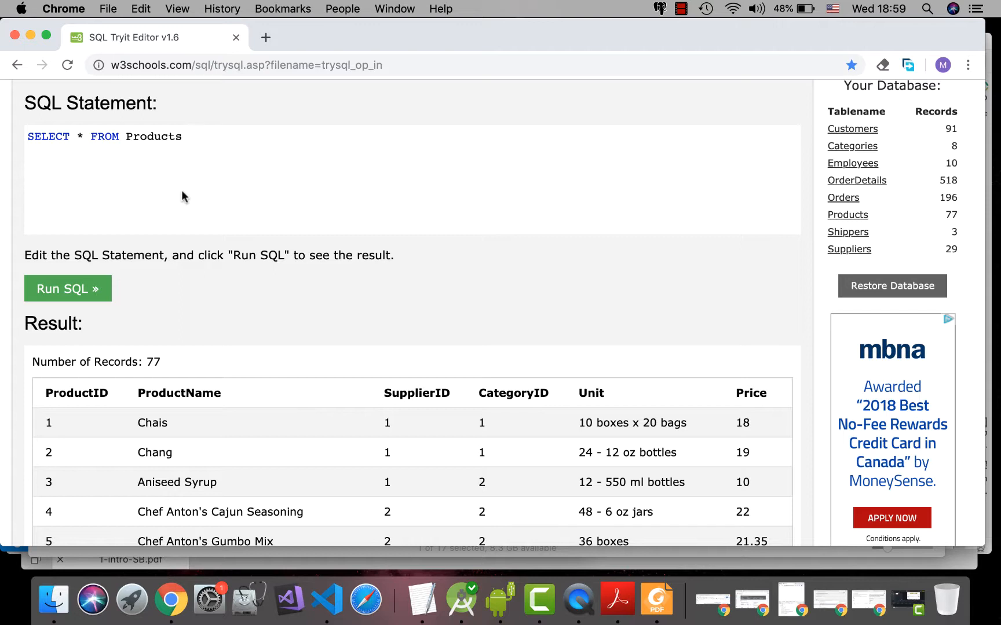
Add 'WHERE Price >18' and run it, reviewing the 43 matching products
type("WHERE")
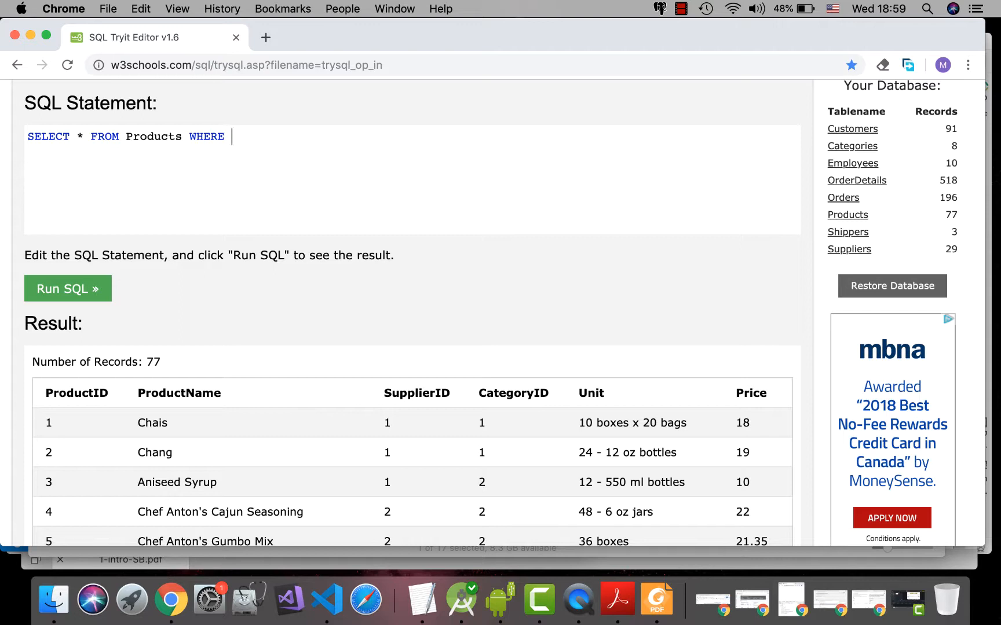
type("P")
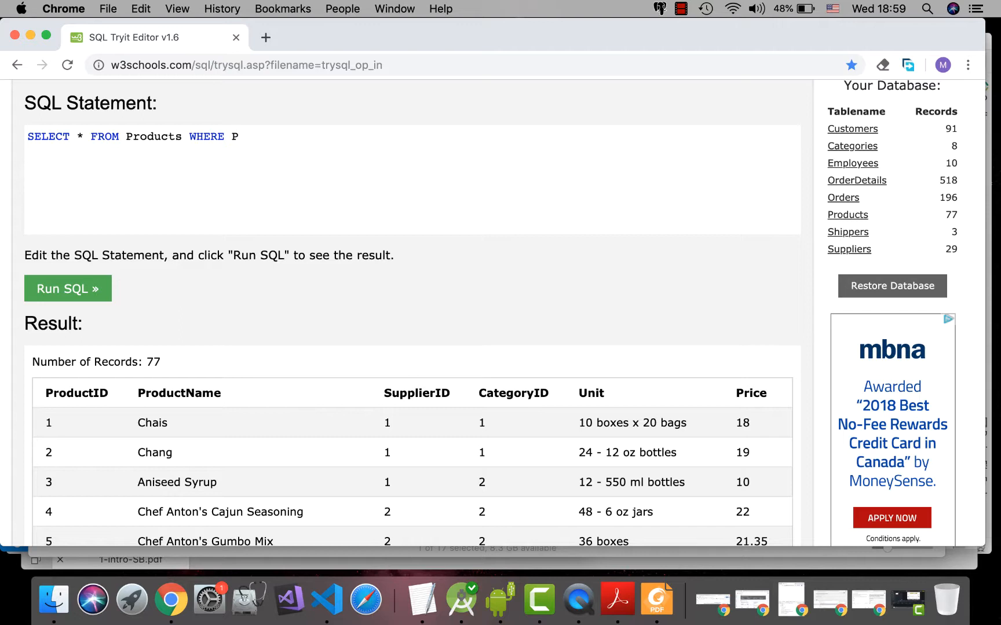
type("ric")
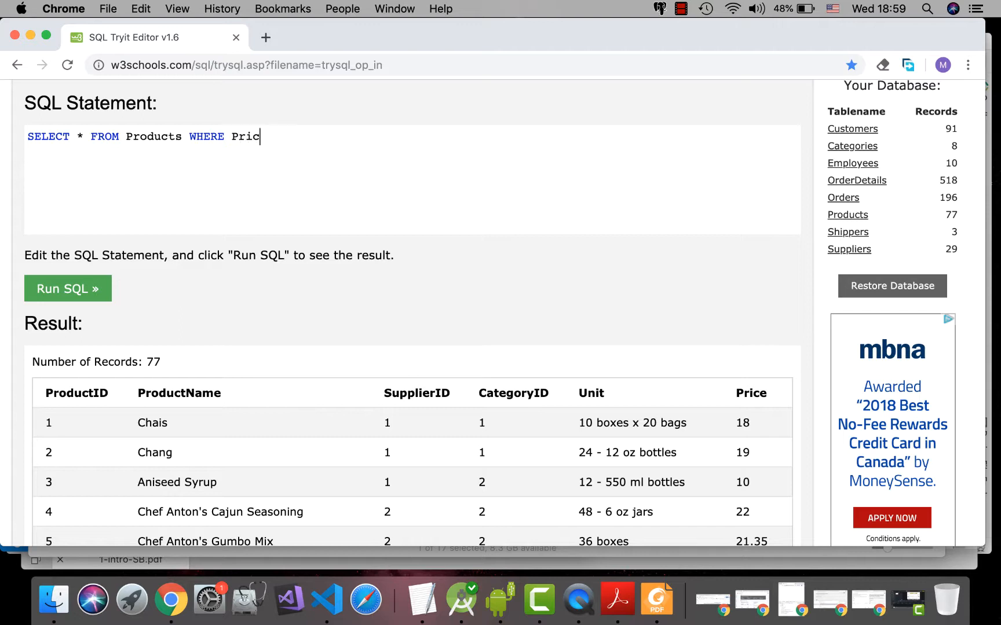
type("e")
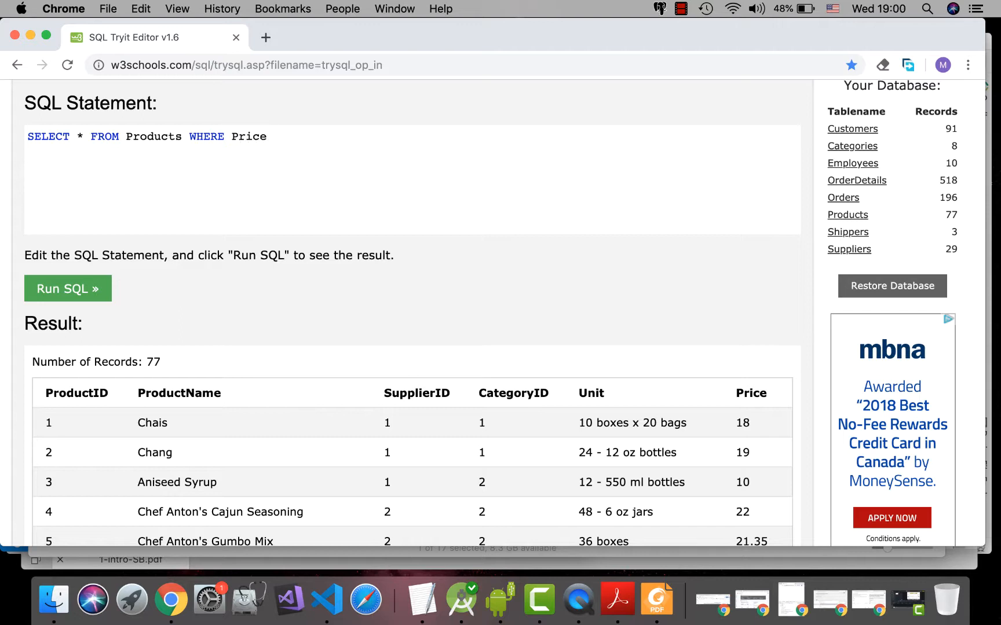
type(">")
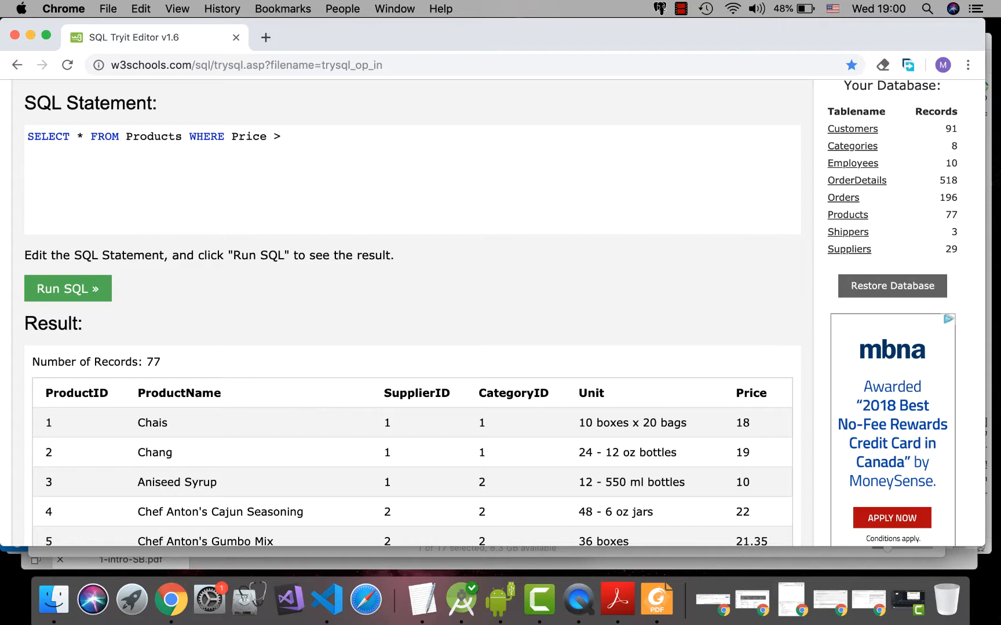
type("18")
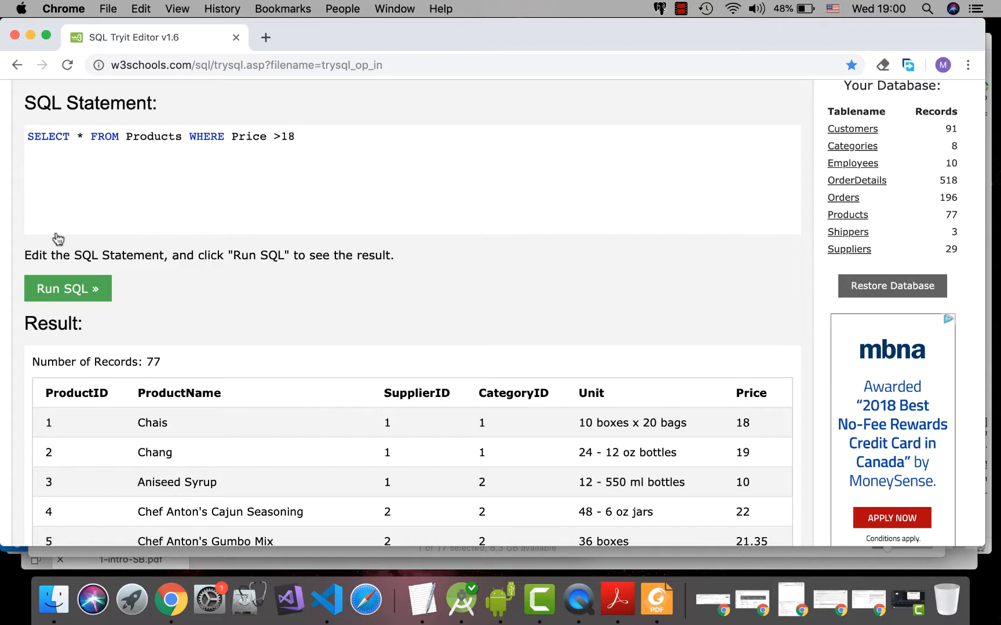
left_click(67, 289)
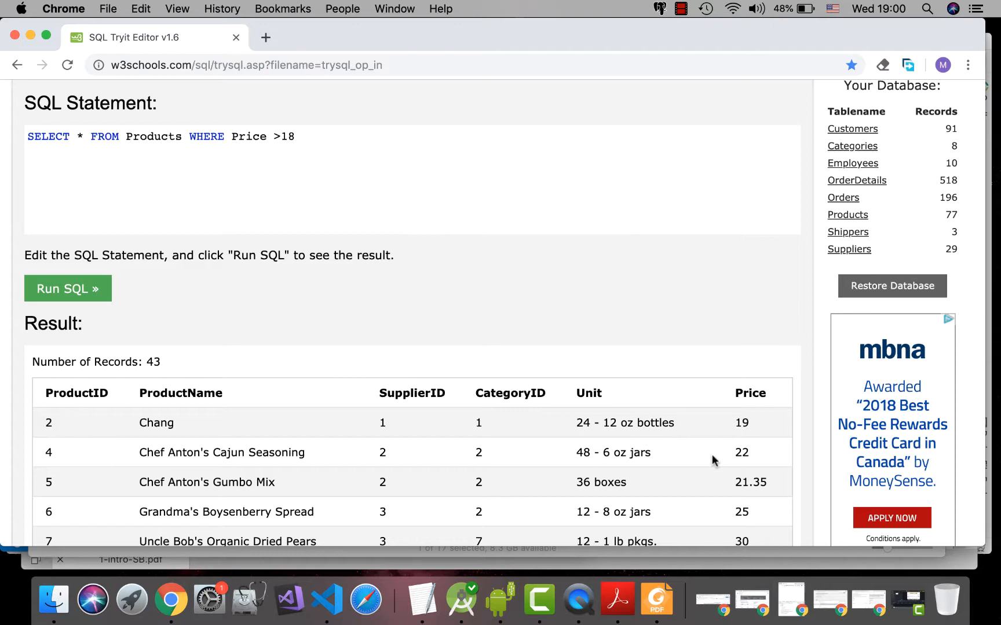
scroll("down", 3)
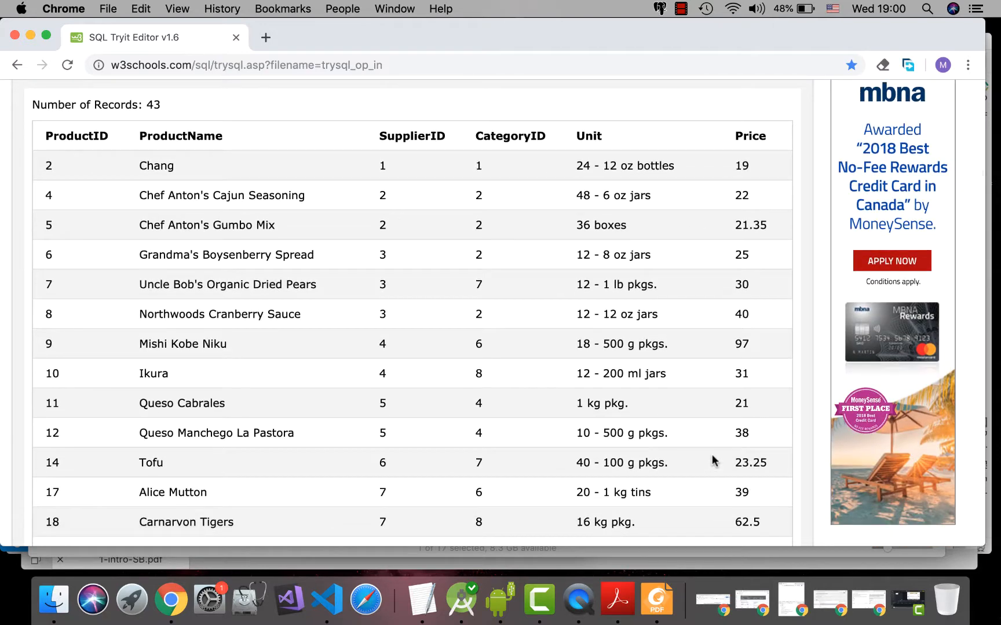
mouse_move(707, 367)
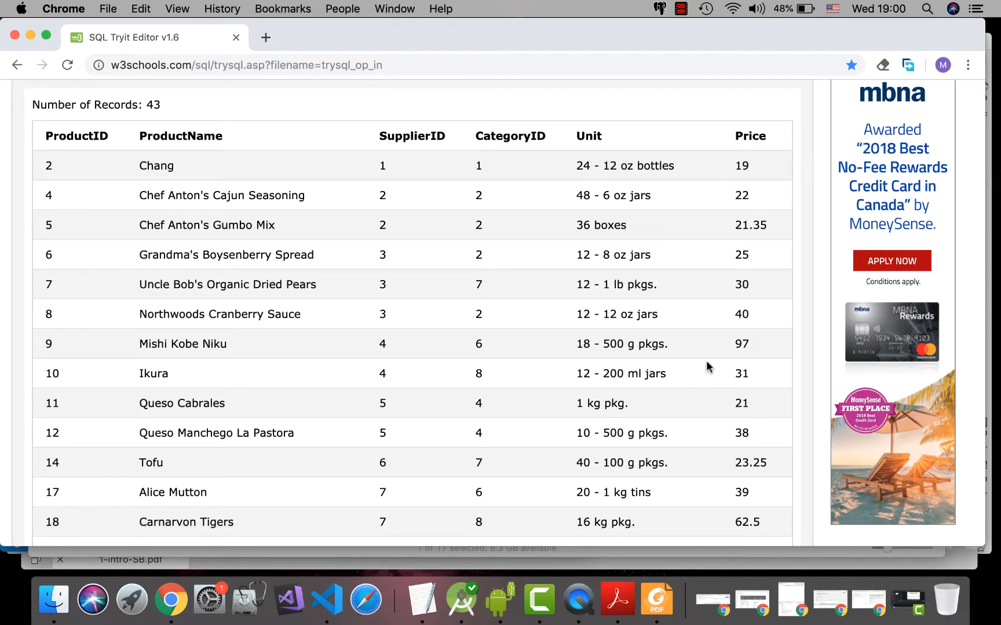
mouse_move(402, 313)
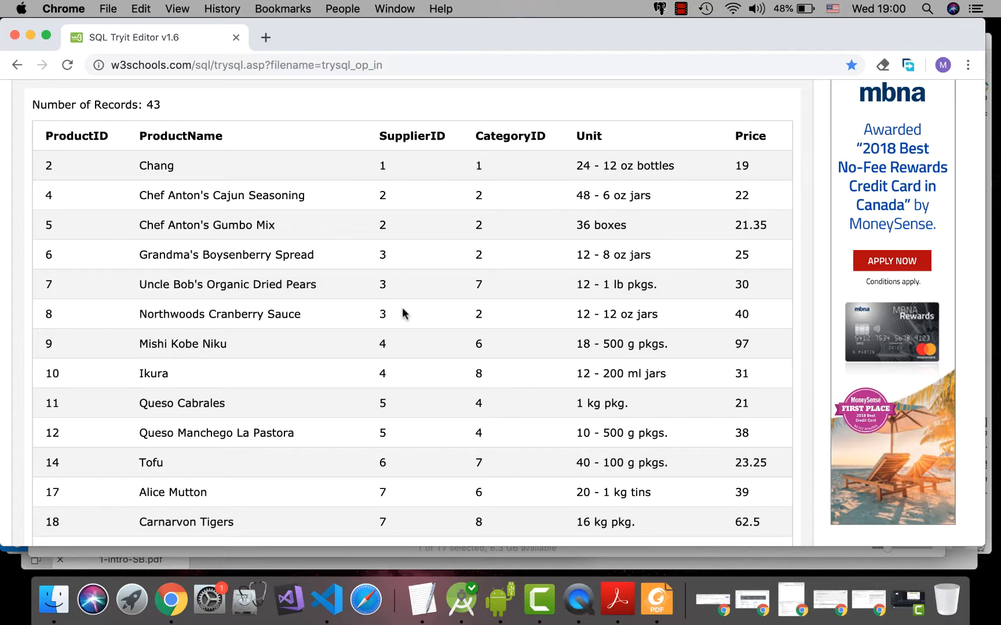
scroll("down", 3)
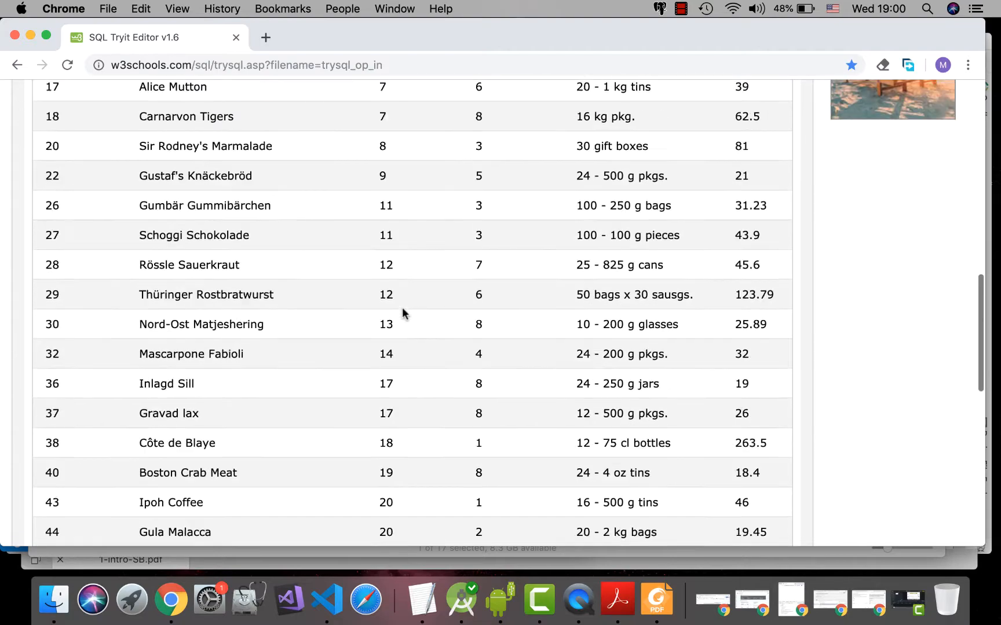
scroll("up", 3)
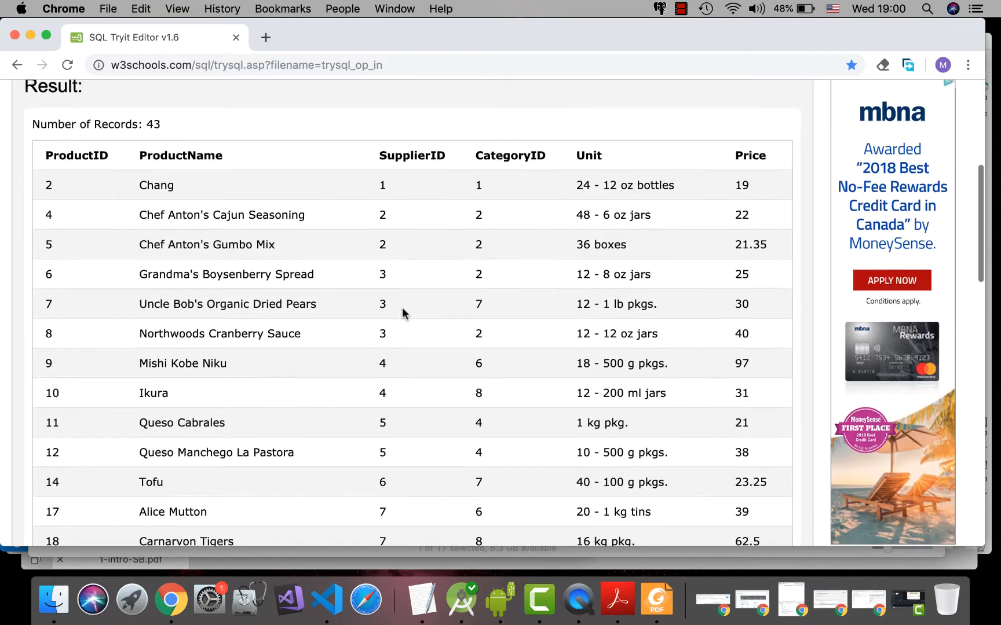
scroll("up", 3)
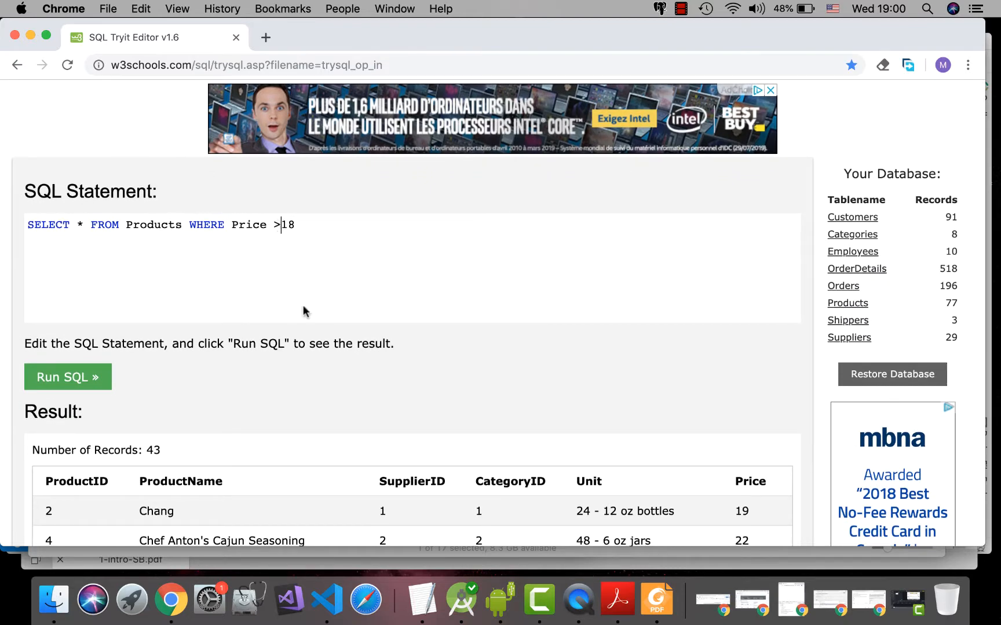
Change the condition to 'Price <= 18' to get 34 products
type("<")
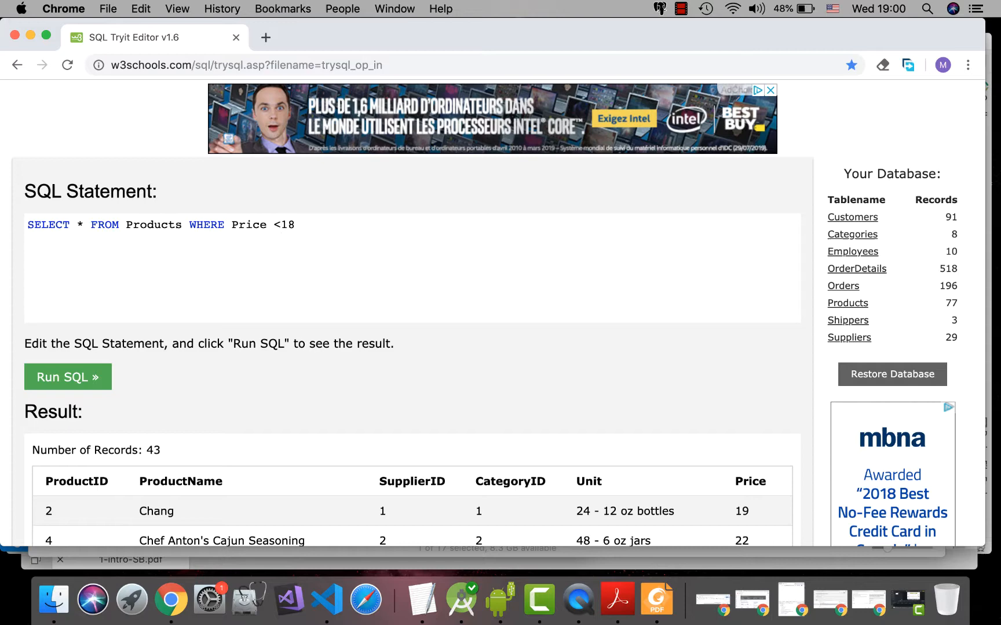
type("=")
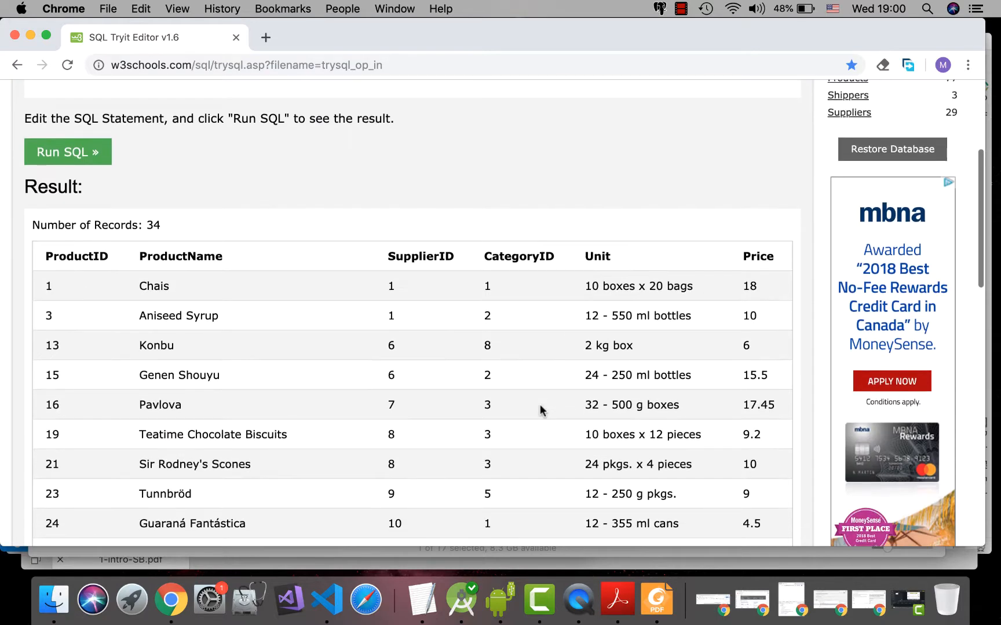
mouse_move(732, 392)
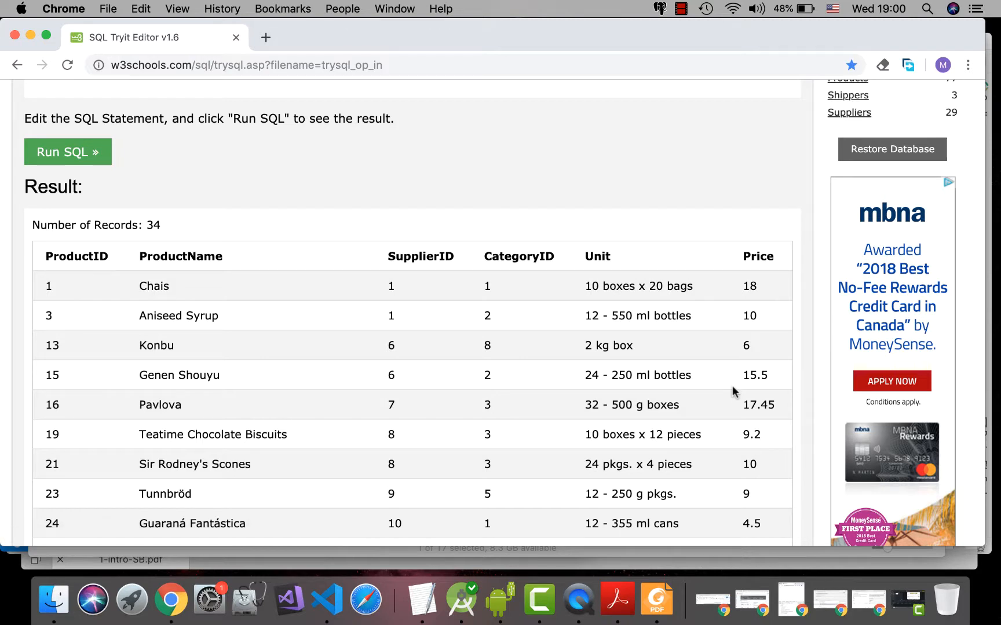
mouse_move(555, 308)
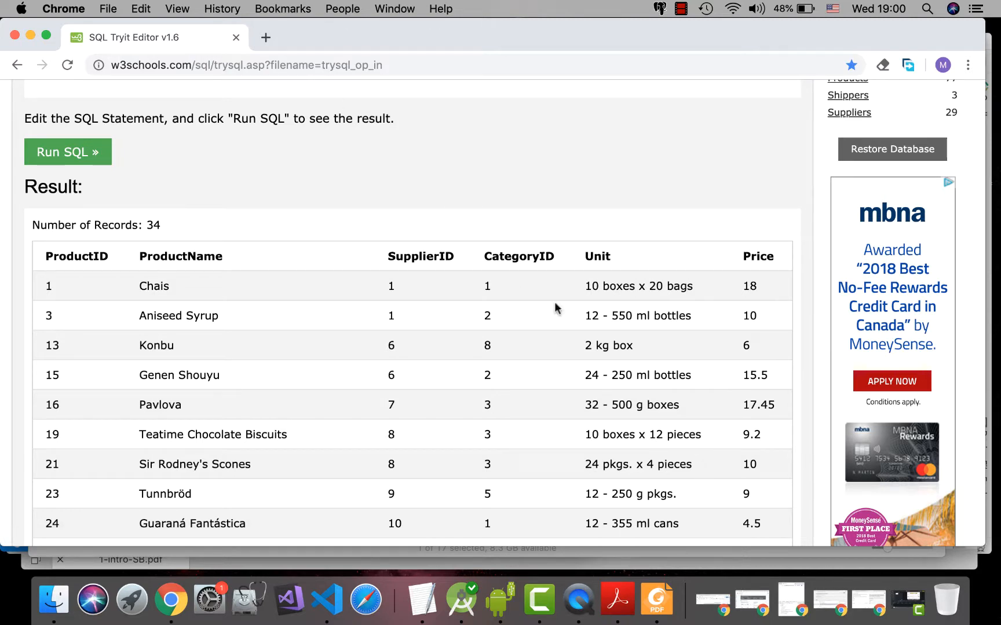
mouse_move(573, 349)
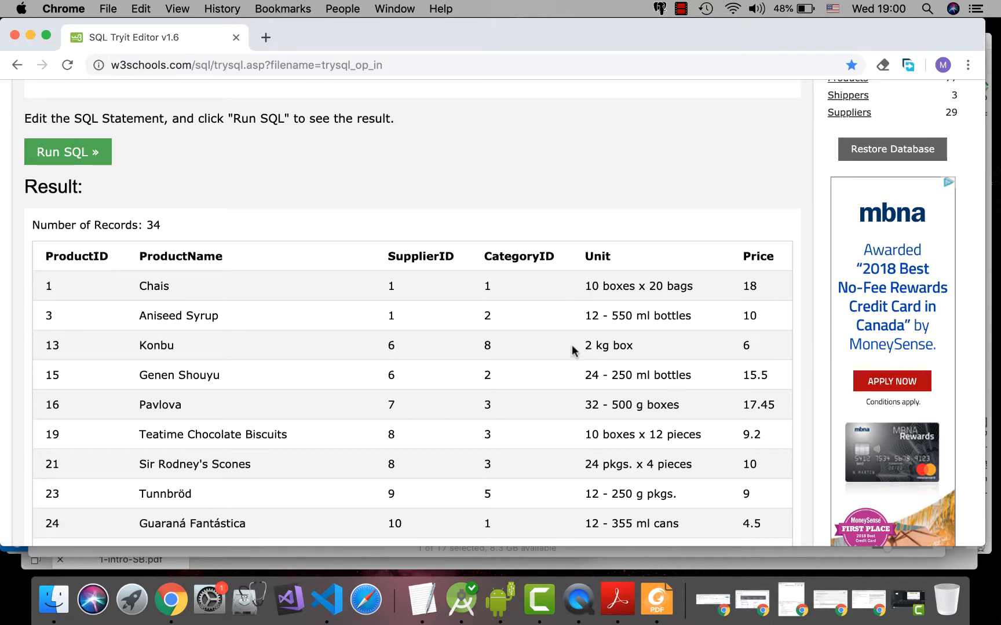
scroll("up", 3)
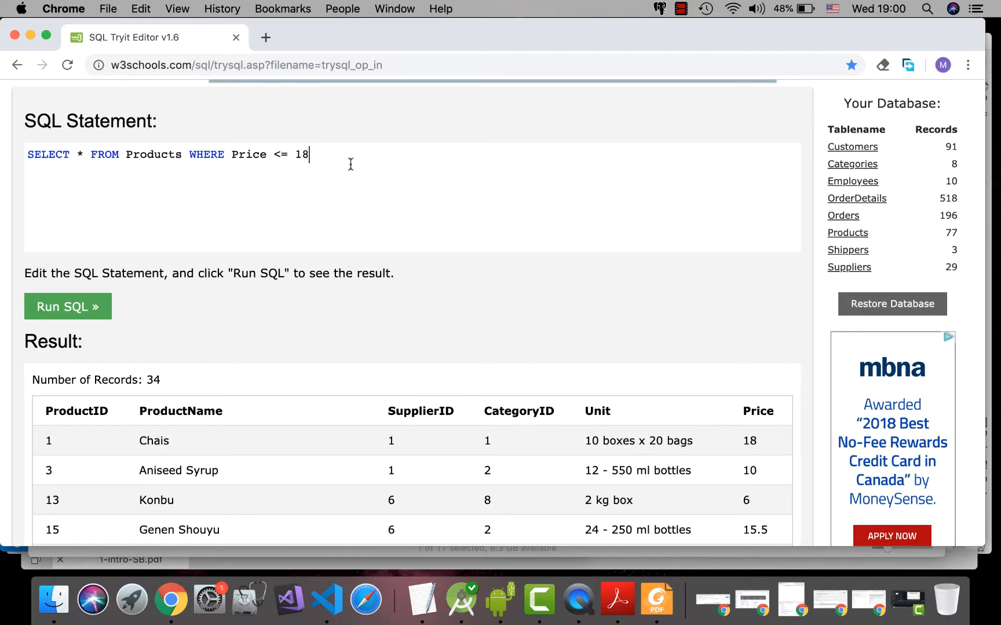
Append 'ORDER BY Price' and run, listing the 34 products cheapest first
type("ORD")
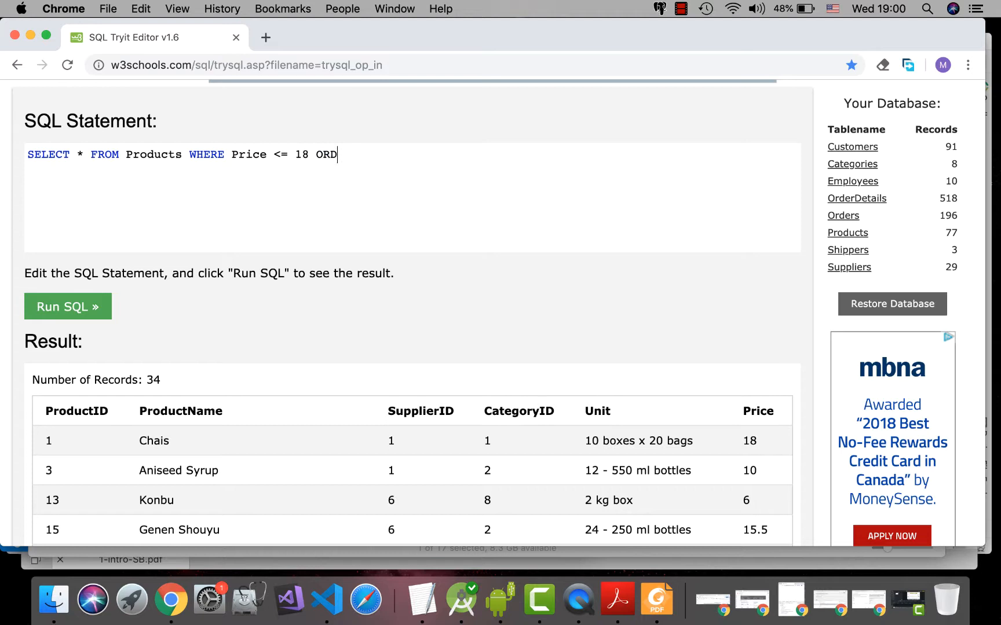
type("ER BY")
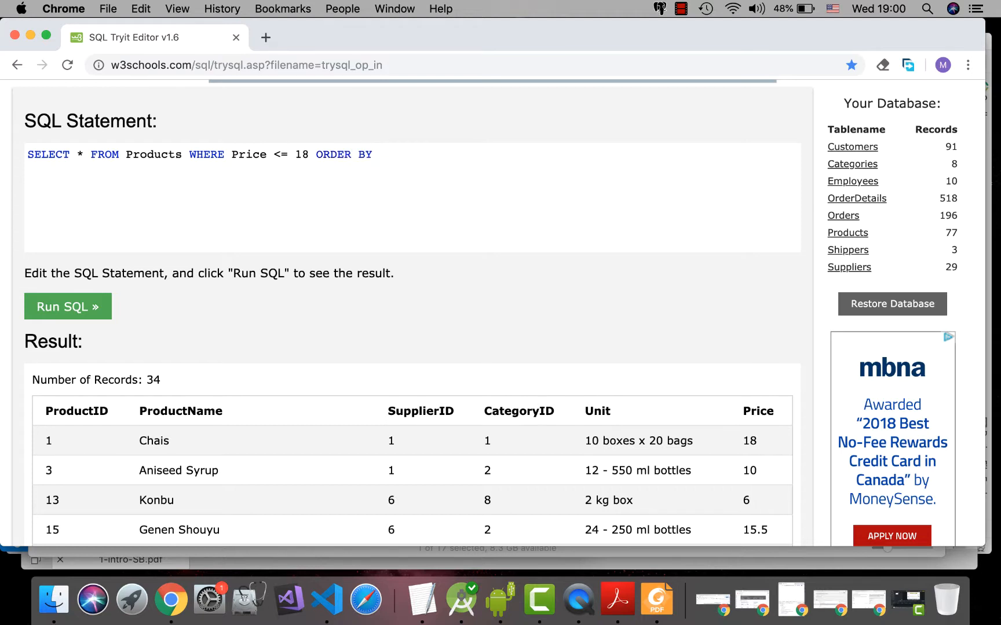
type("Price")
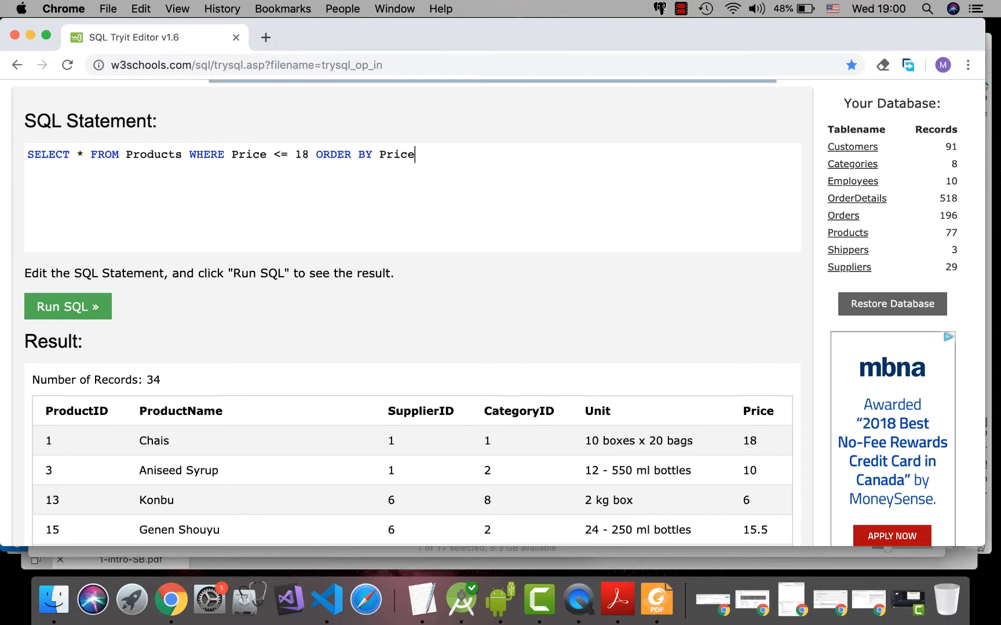
left_click(67, 307)
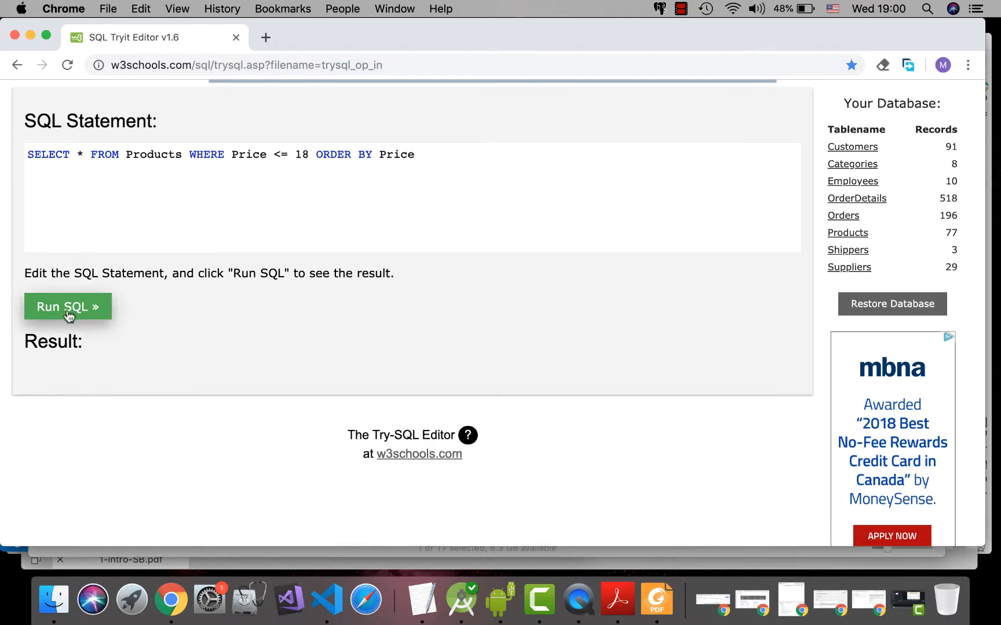
left_click(68, 306)
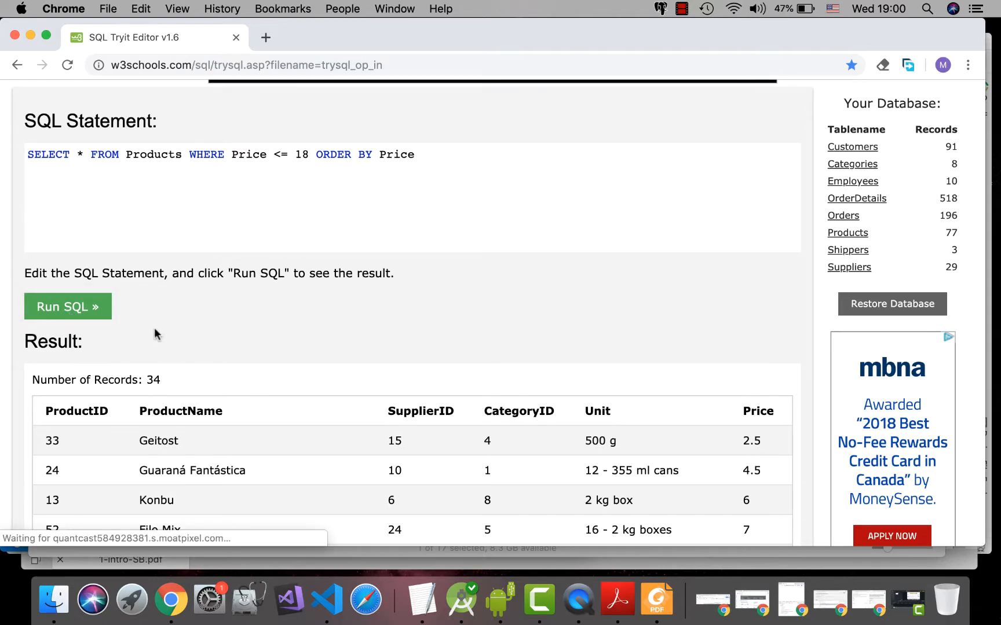
scroll("down", 3)
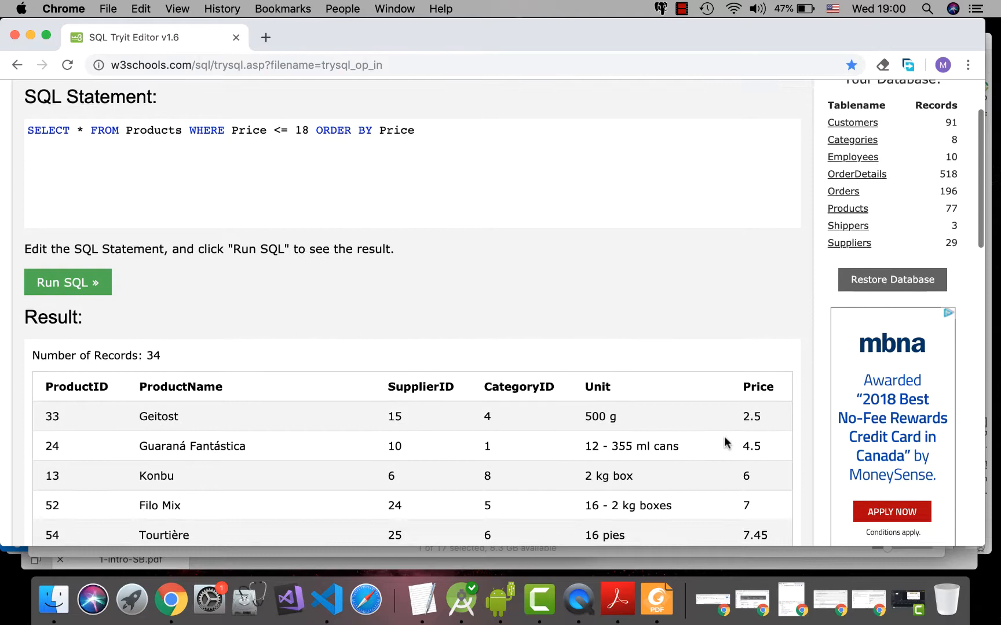
scroll("down", 3)
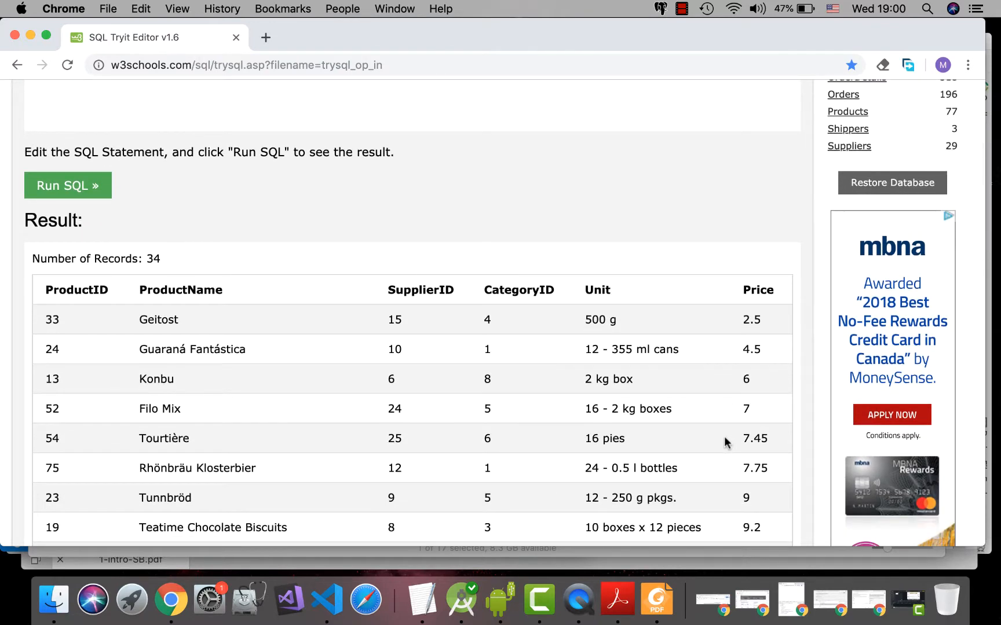
scroll("up", 3)
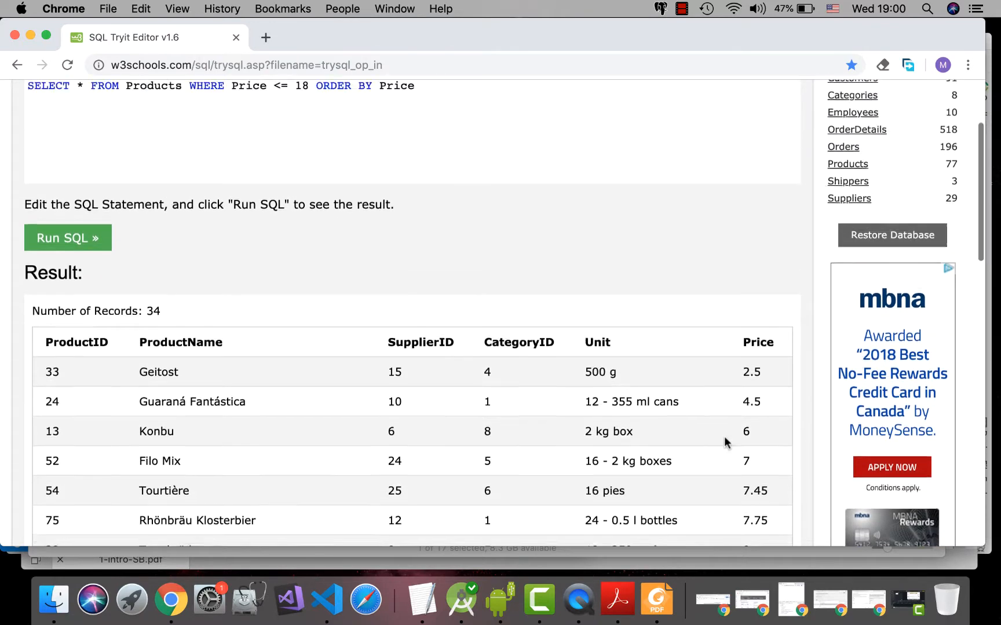
scroll("up", 3)
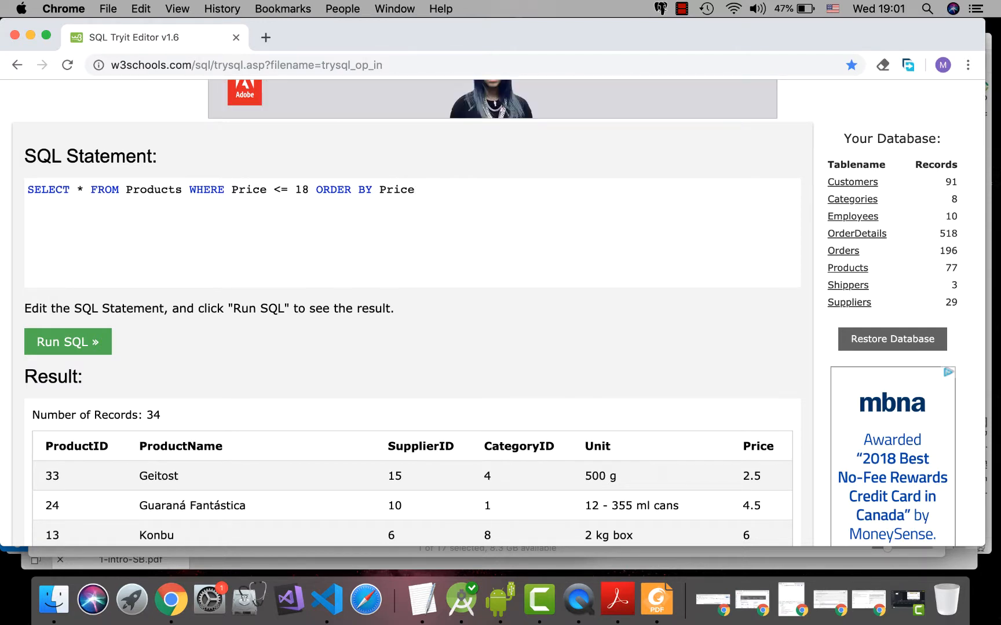
type("DES")
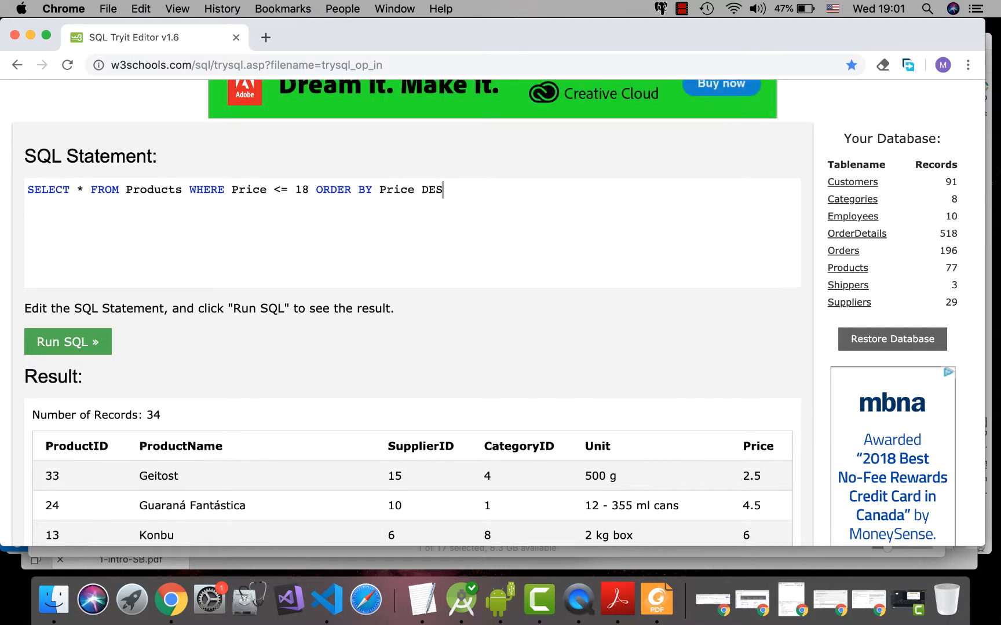
type("C")
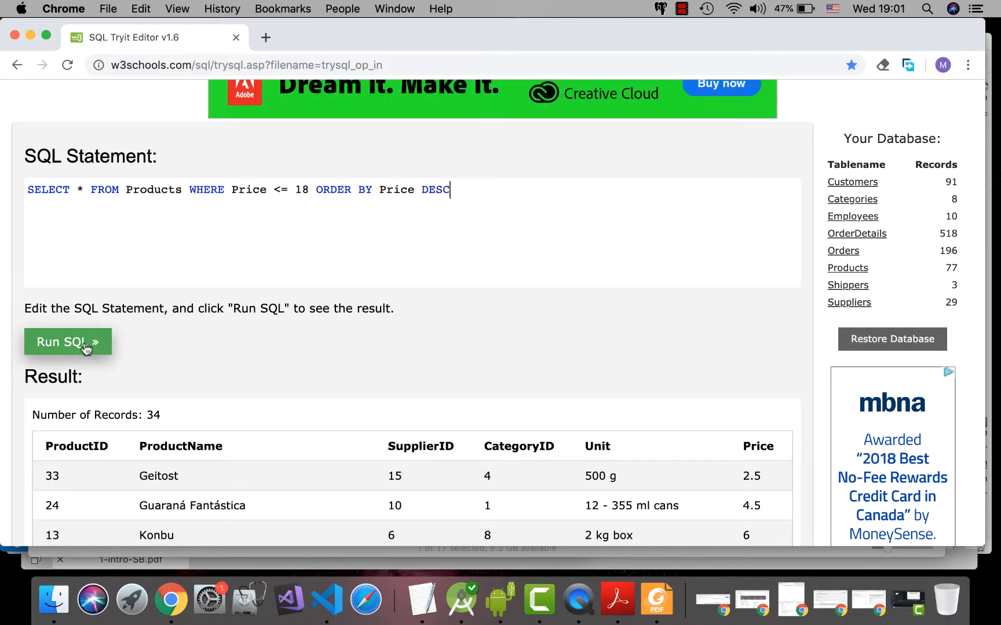
left_click(67, 342)
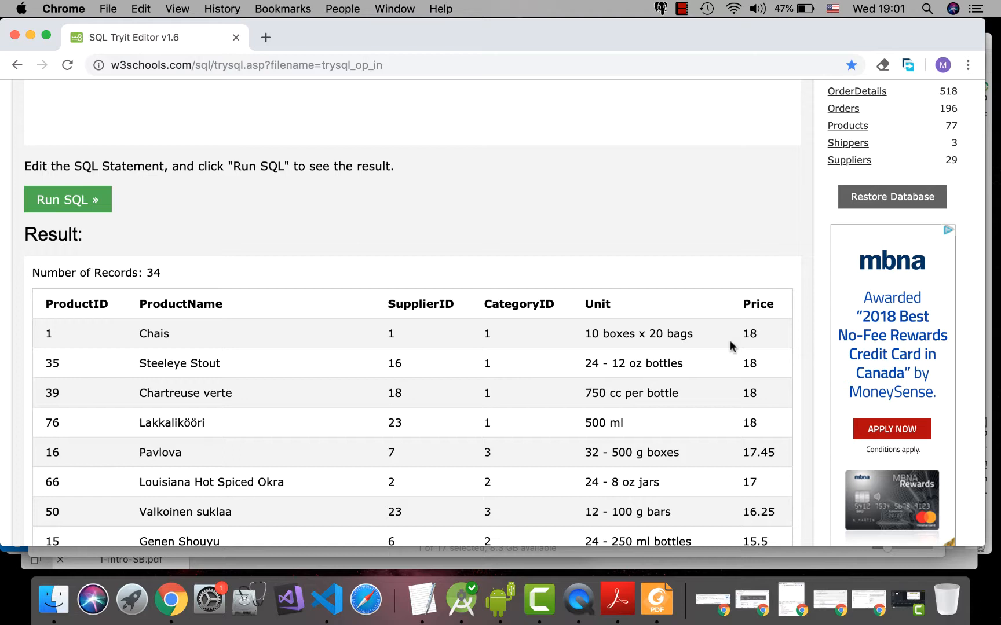
mouse_move(702, 351)
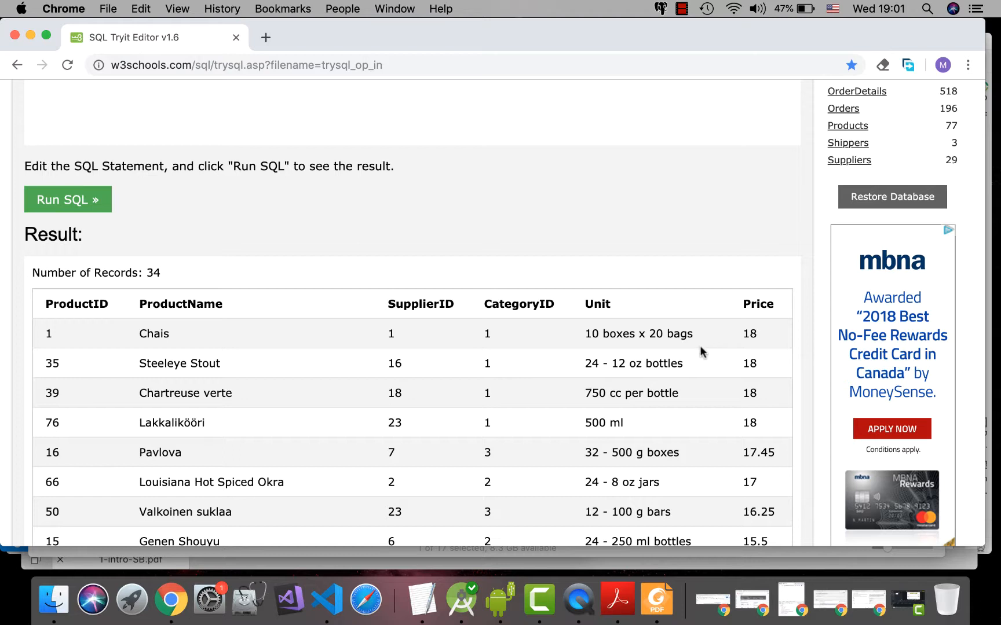
mouse_move(543, 357)
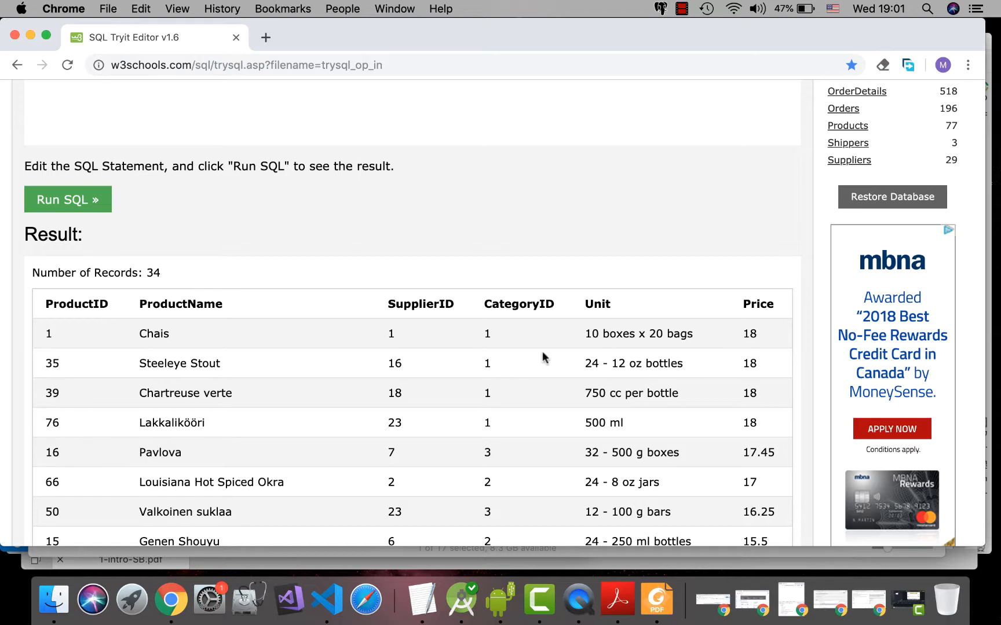
mouse_move(469, 376)
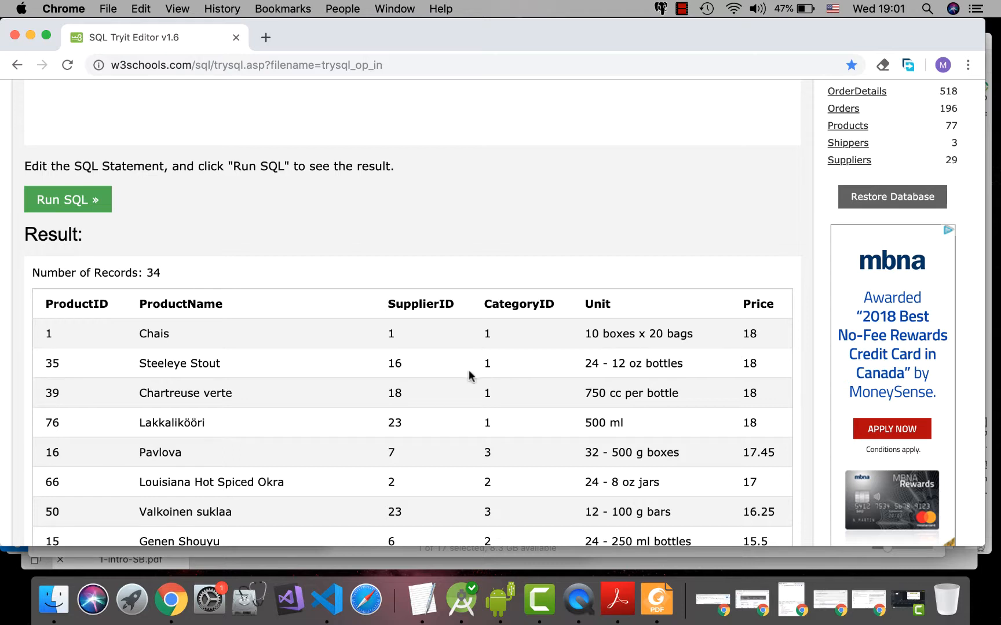
mouse_move(421, 323)
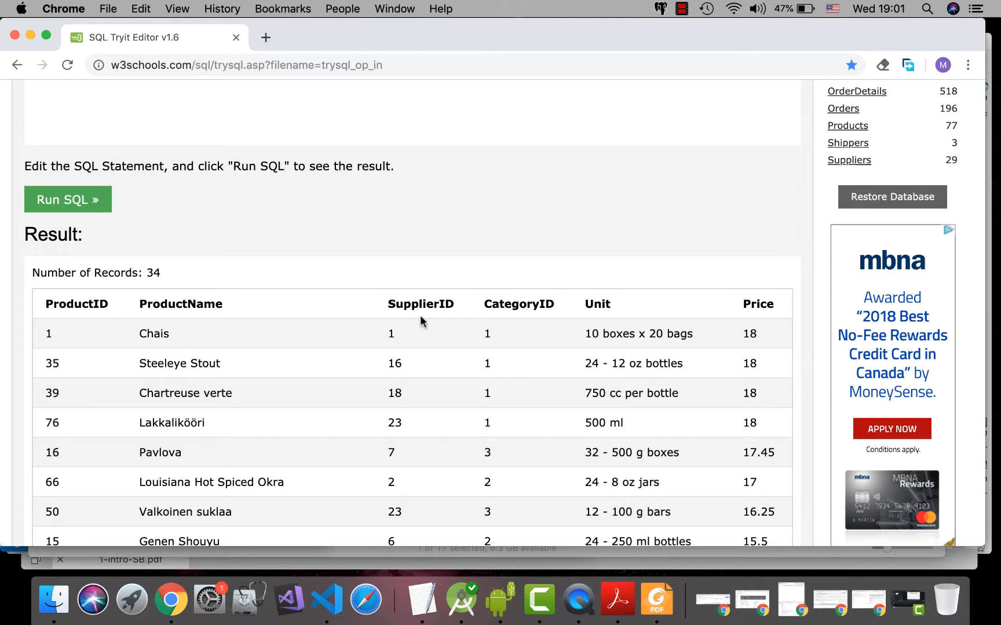
mouse_move(483, 288)
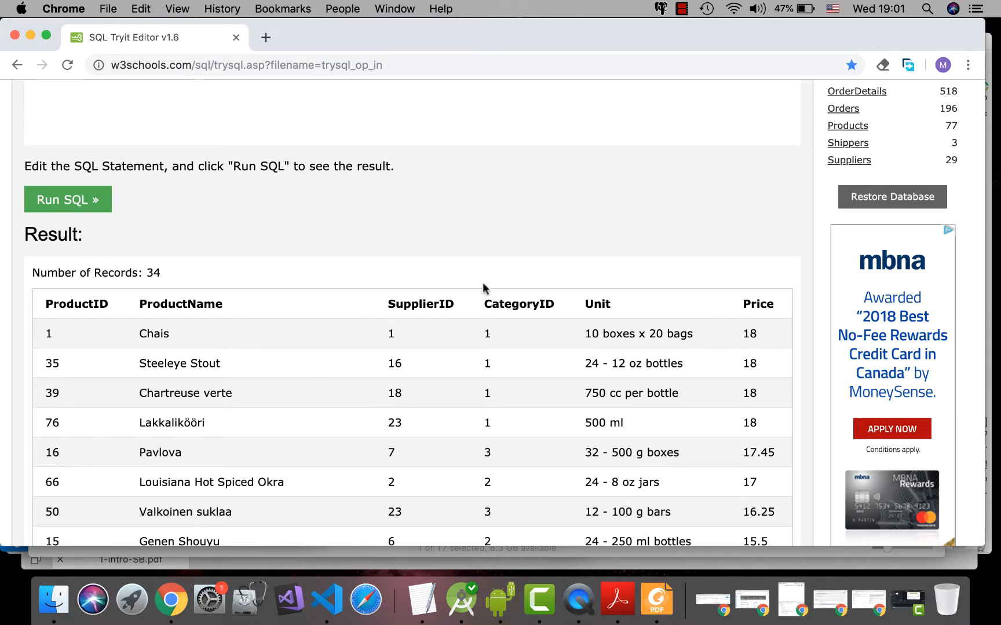
Add ', ProductName' after Price DESC as a secondary sort and rerun
scroll("up", 3)
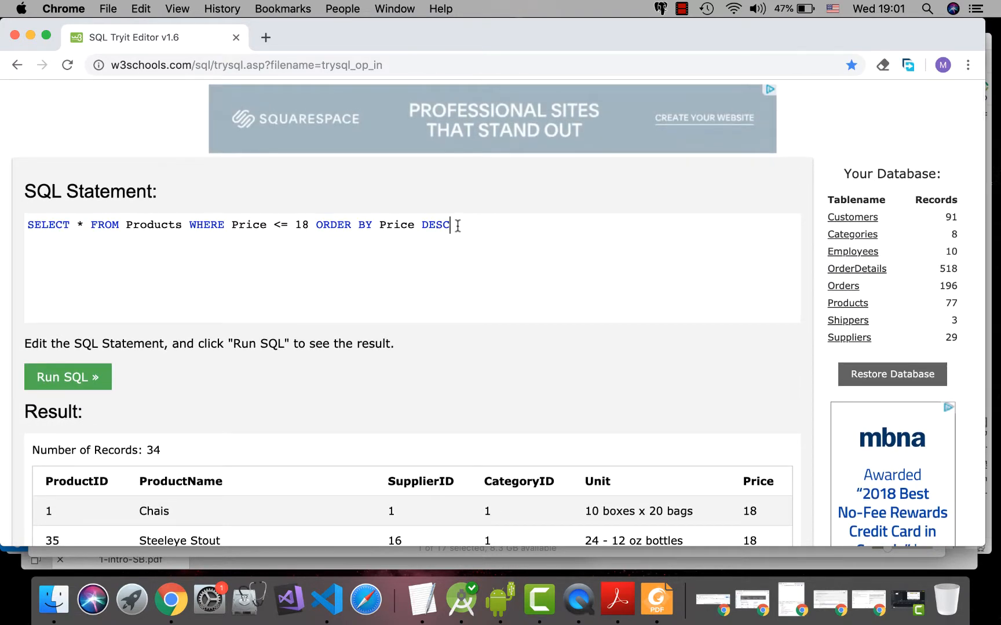
type(", Pro")
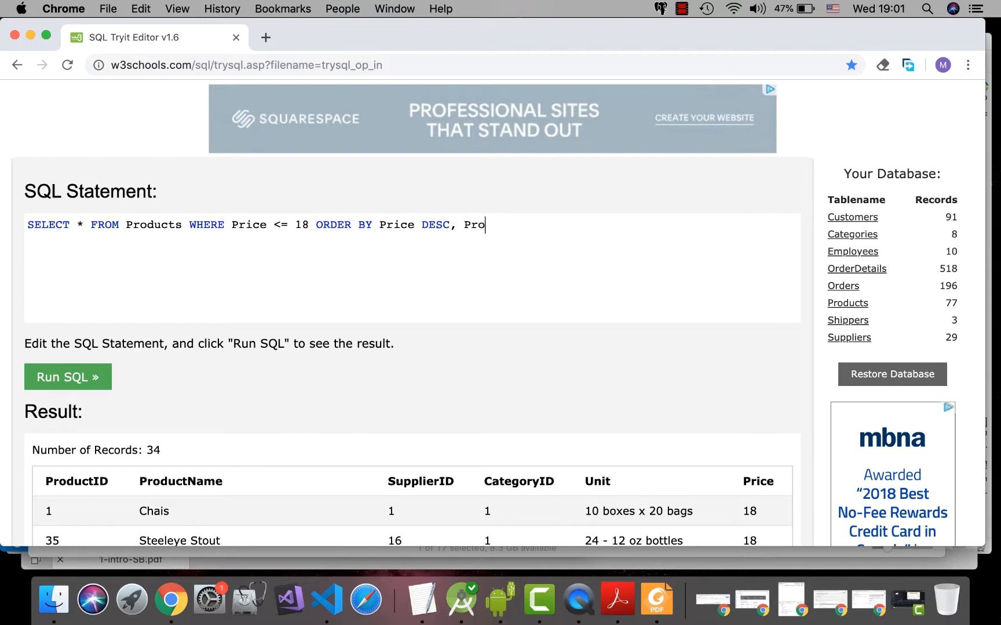
type("ductName")
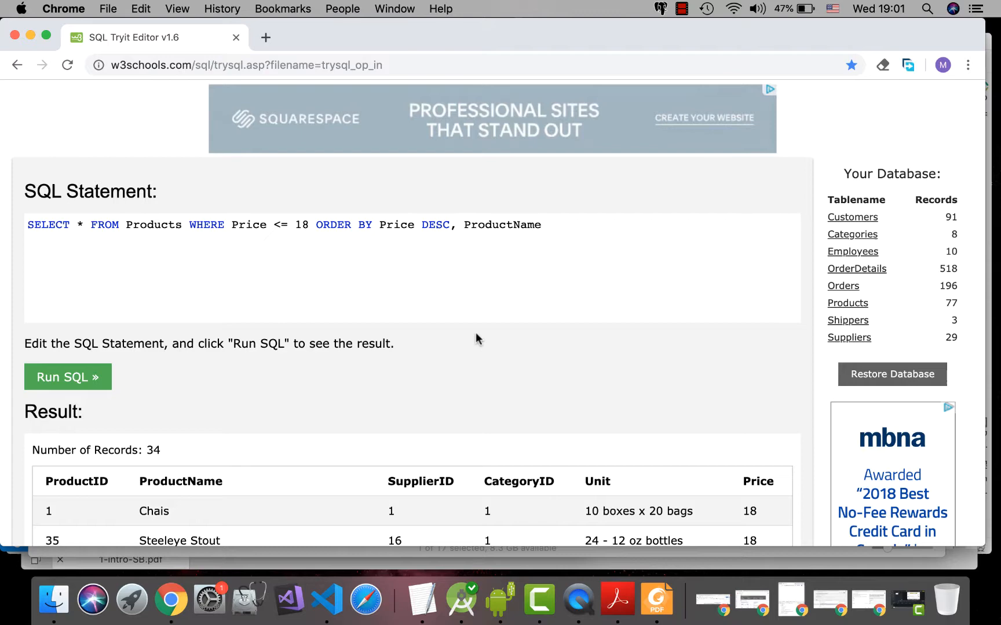
mouse_move(88, 371)
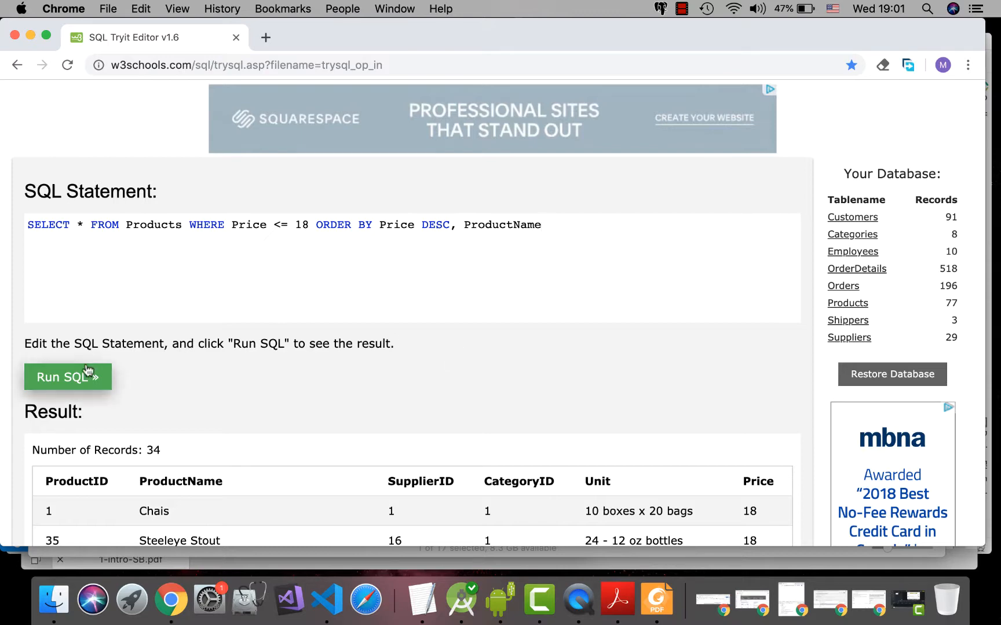
scroll("down", 3)
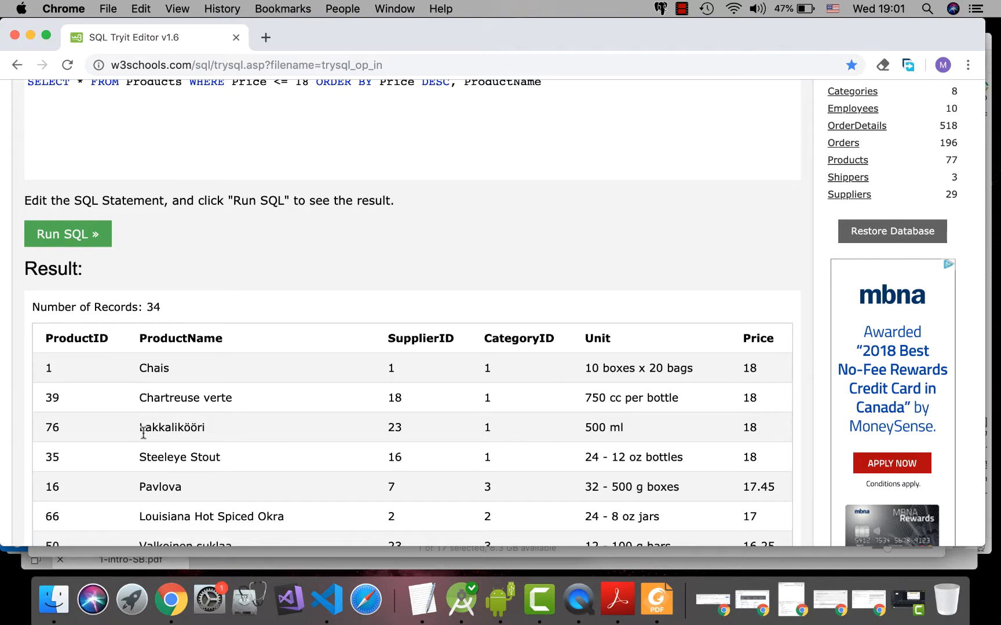
scroll("up", 3)
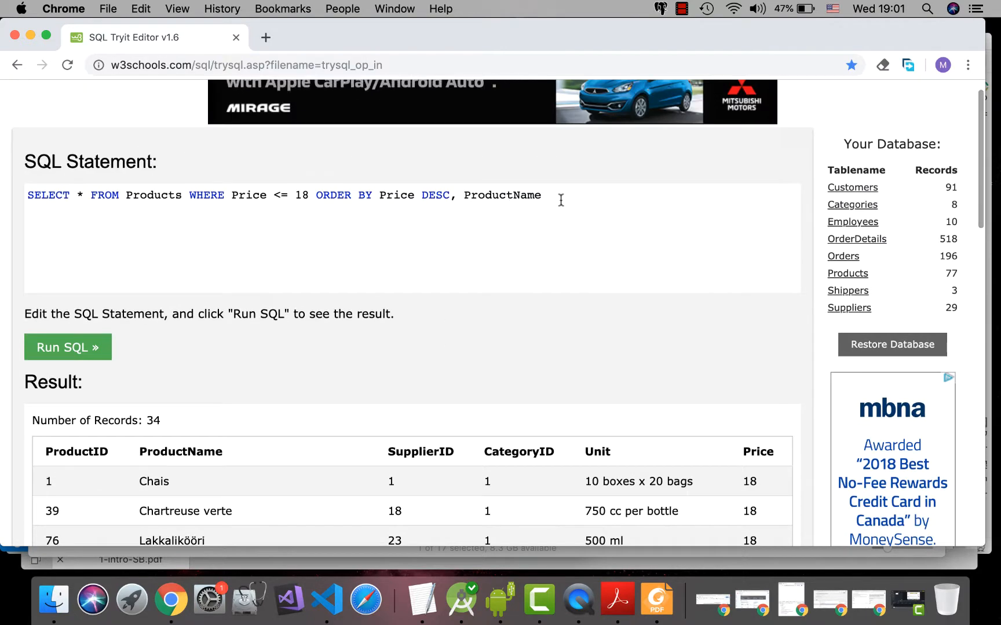
Add DESC after ProductName and run, so Steeleye Stout leads the price-18 products
type("DESC")
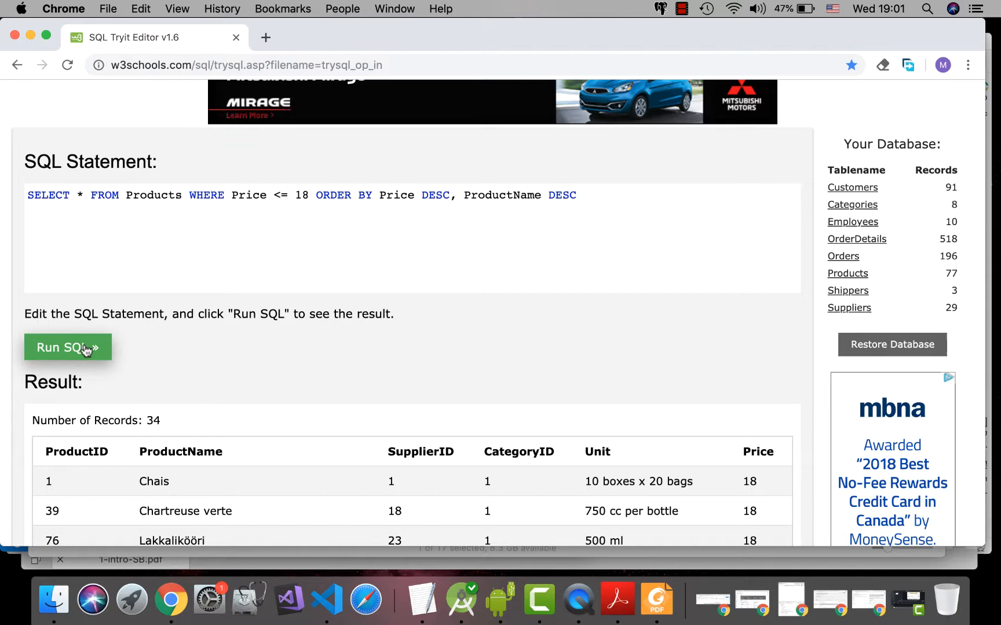
left_click(68, 347)
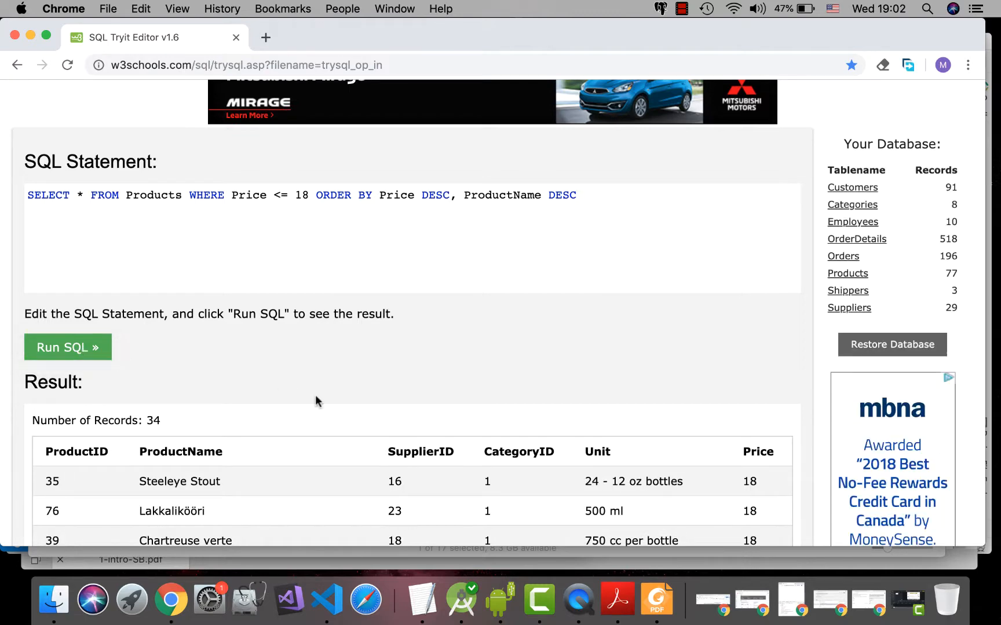
scroll("down", 3)
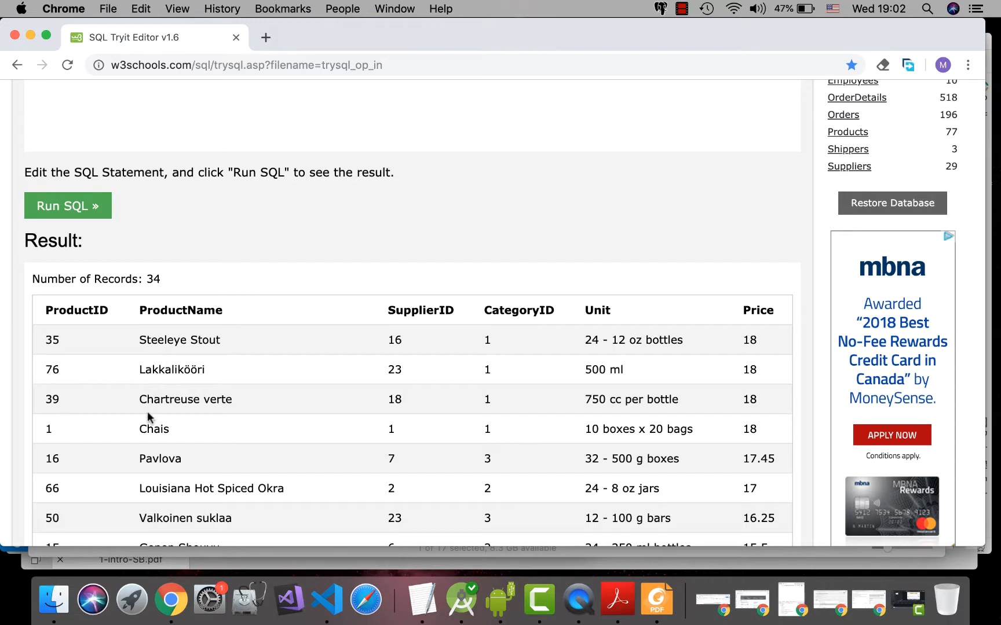
mouse_move(629, 410)
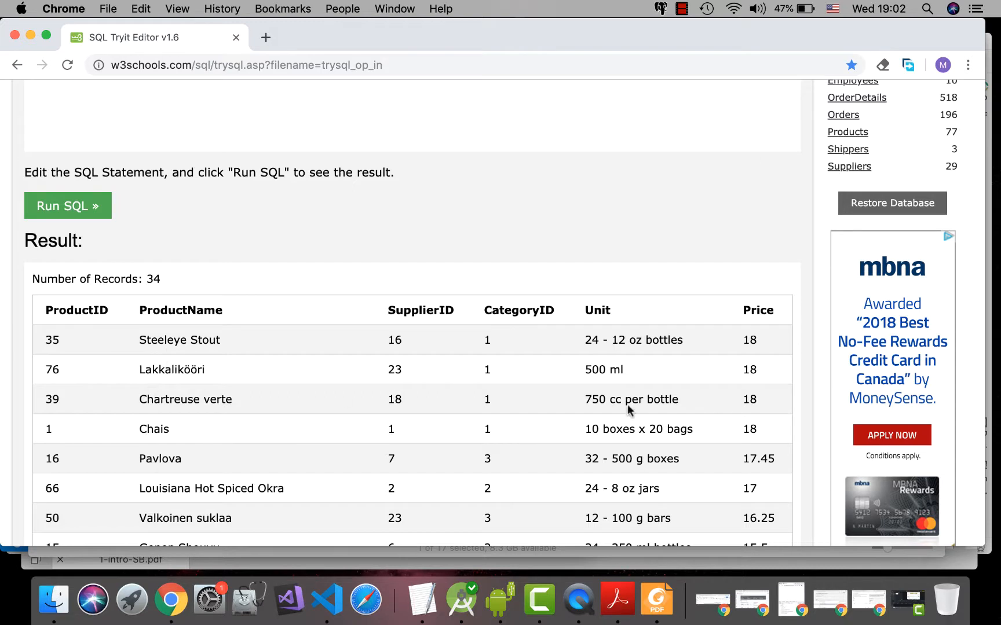
scroll("up", 3)
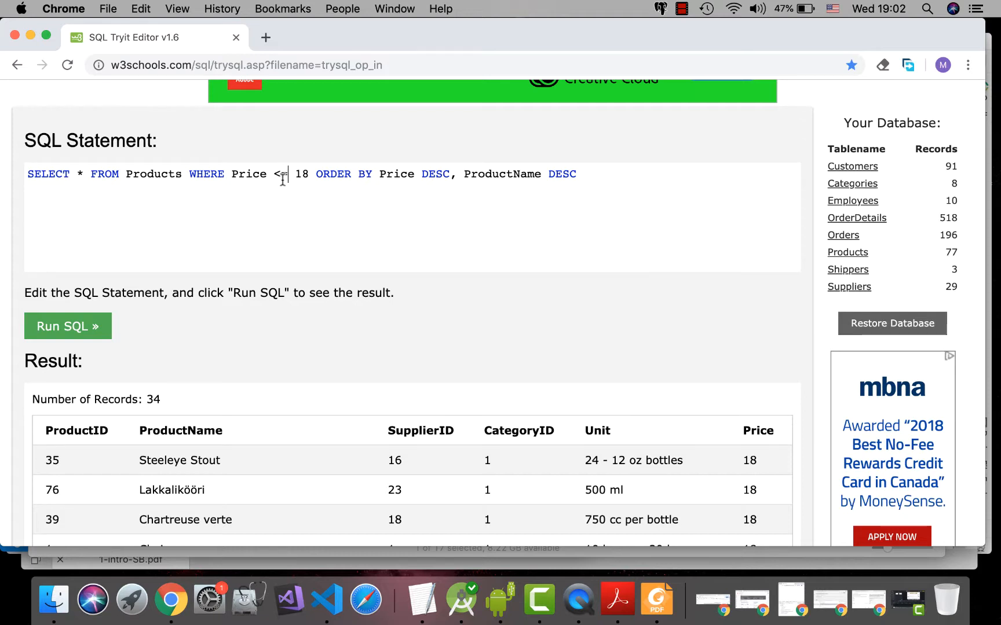
Change the filter to 'Price = 18' and run, returning 4 products
type("=")
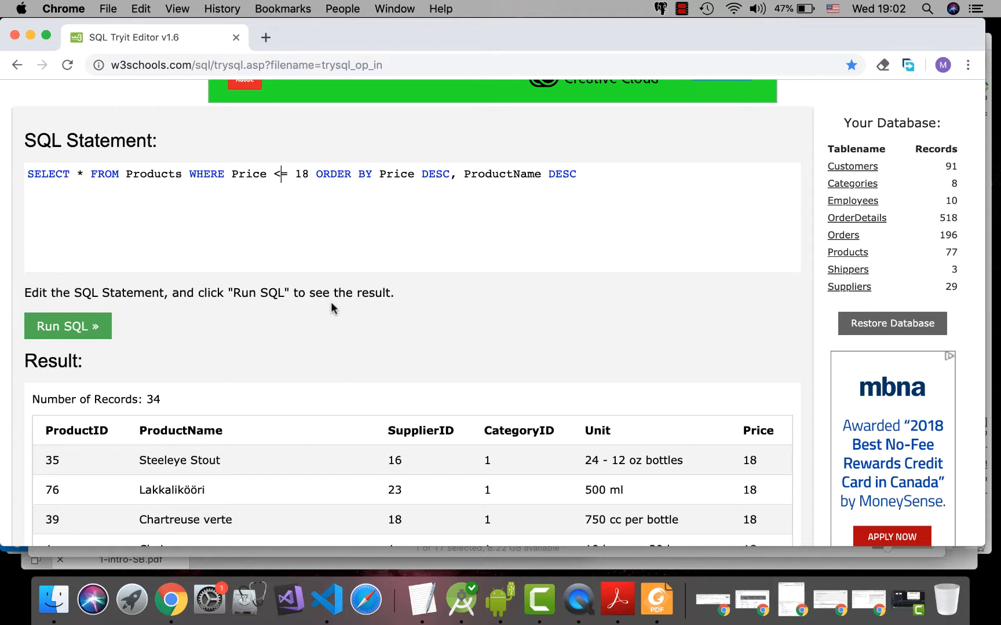
left_click(67, 326)
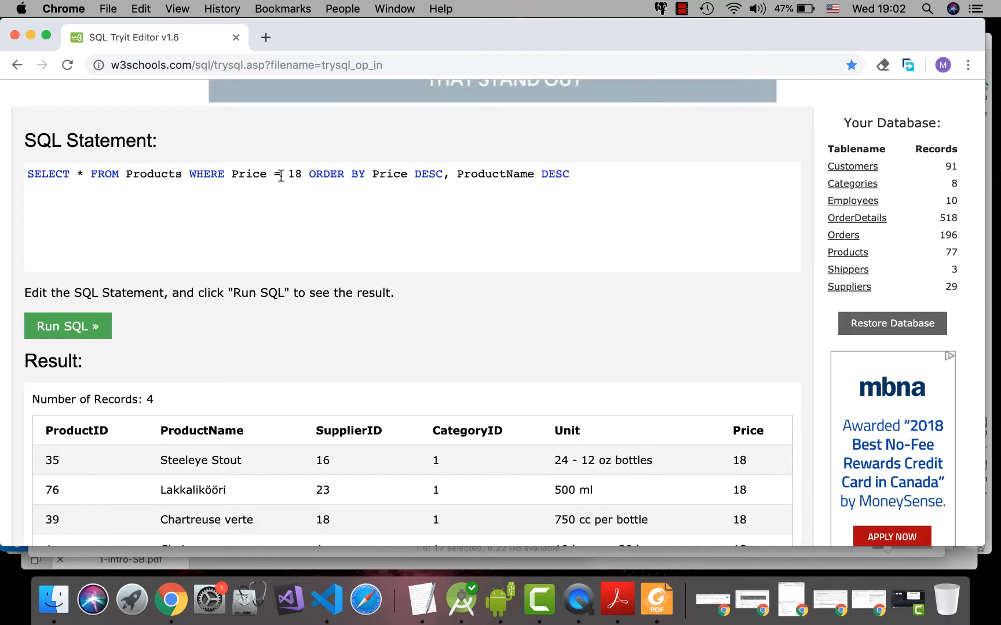
mouse_move(313, 308)
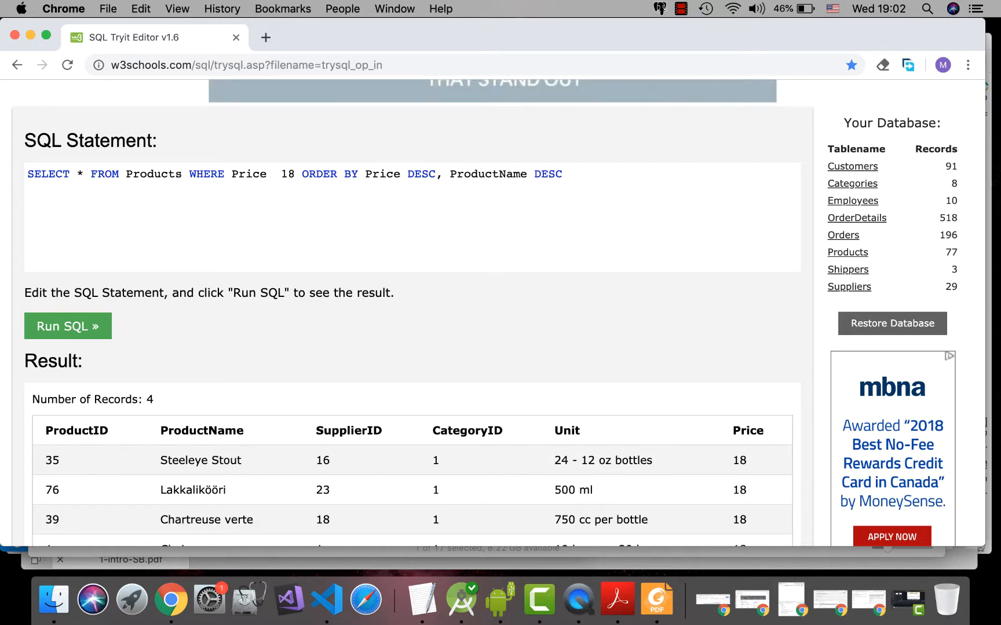
Change the filter to Price <> 18, rerun, and scroll through the 73 results
type("<>")
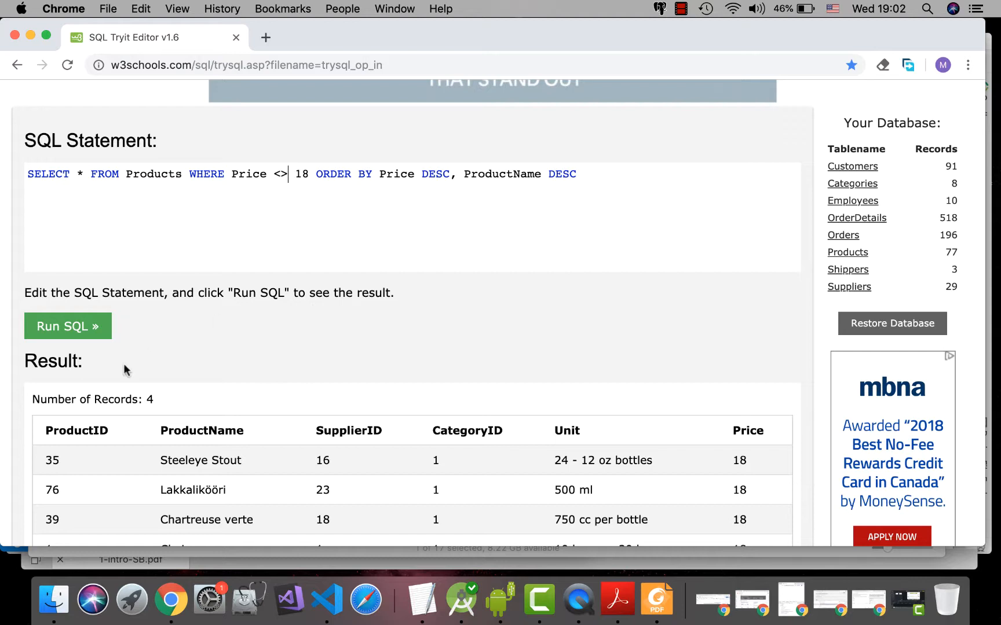
mouse_move(67, 326)
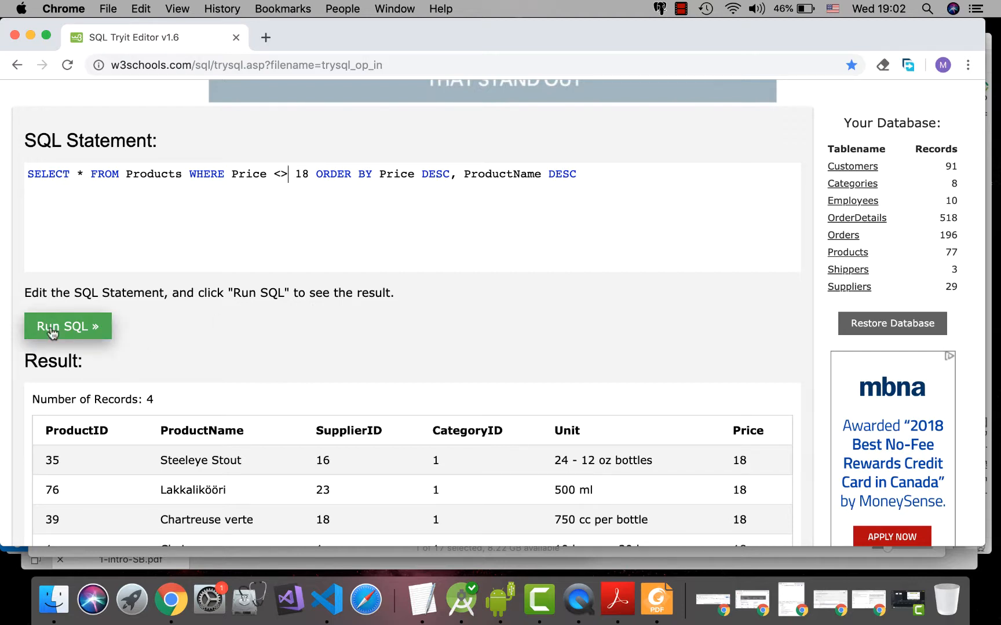
mouse_move(64, 326)
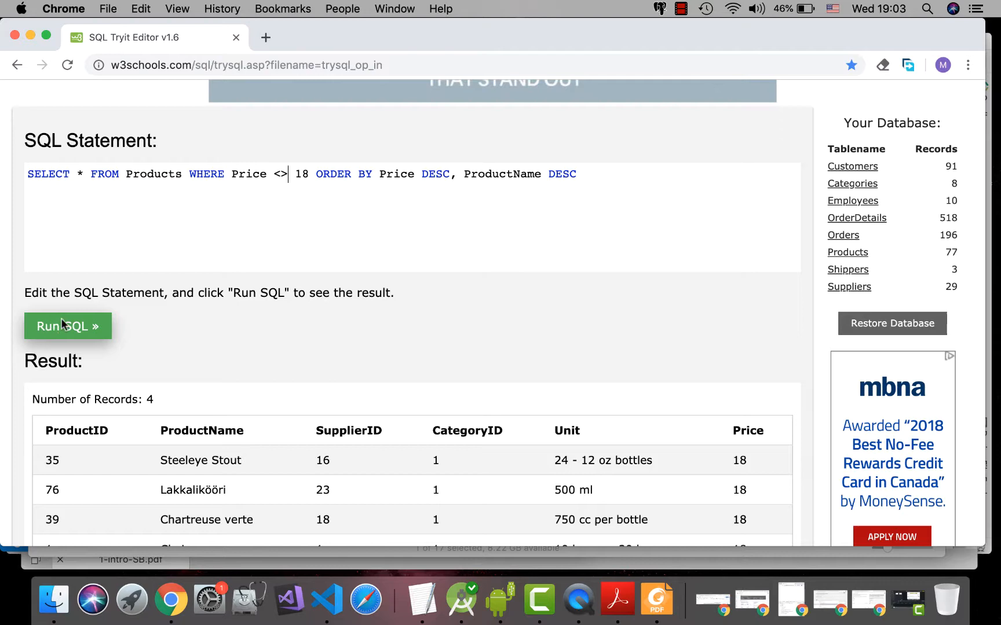
mouse_move(77, 332)
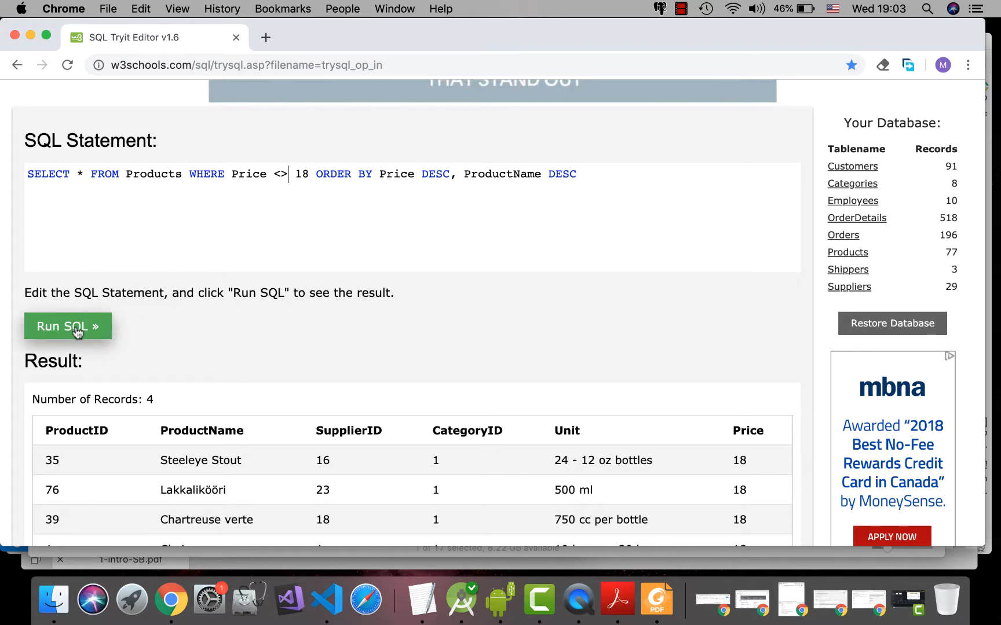
left_click(68, 326)
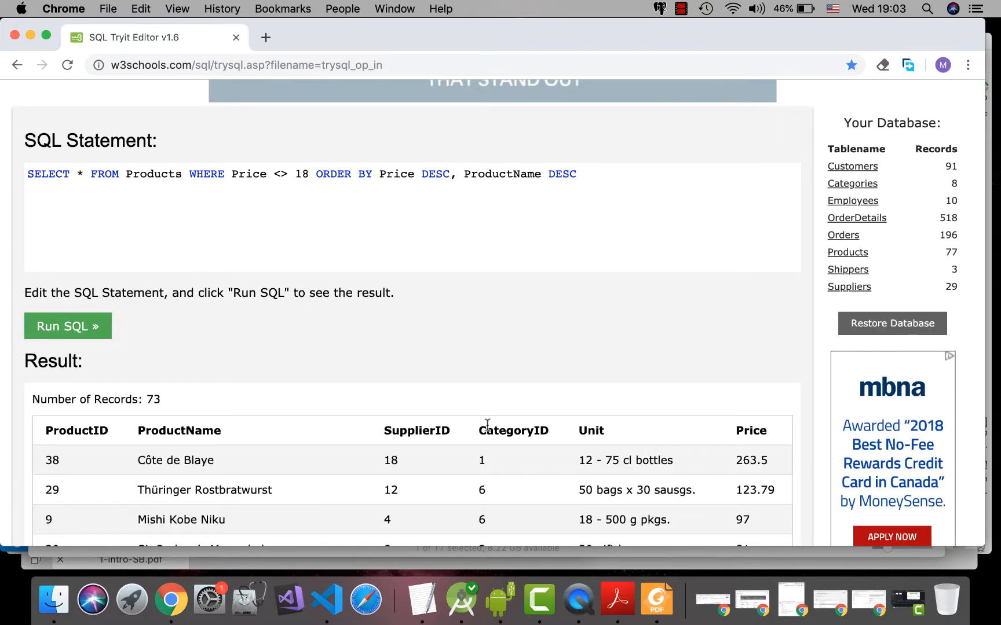
scroll("down", 3)
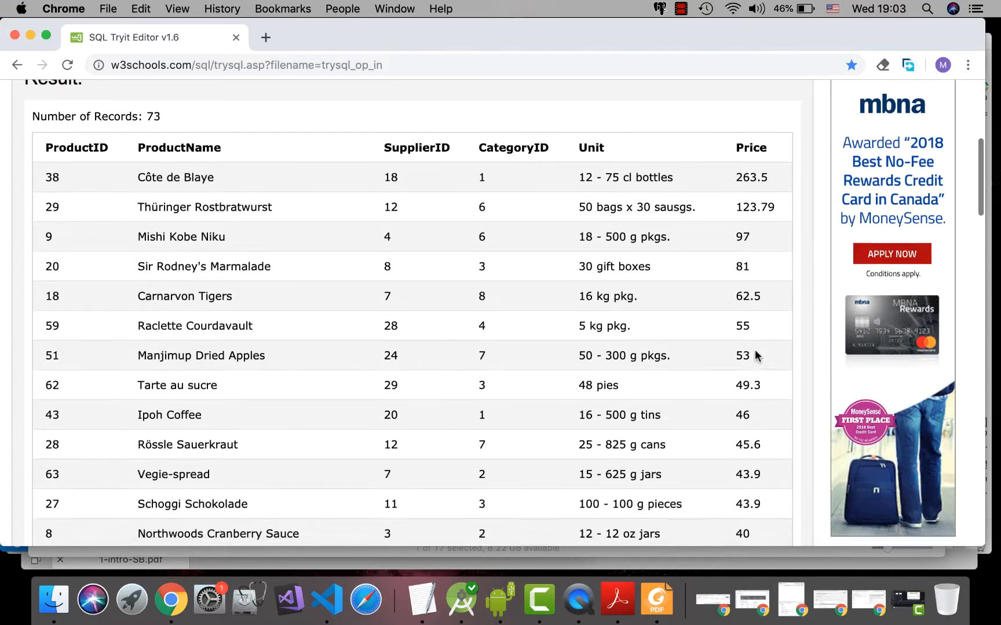
scroll("up", 3)
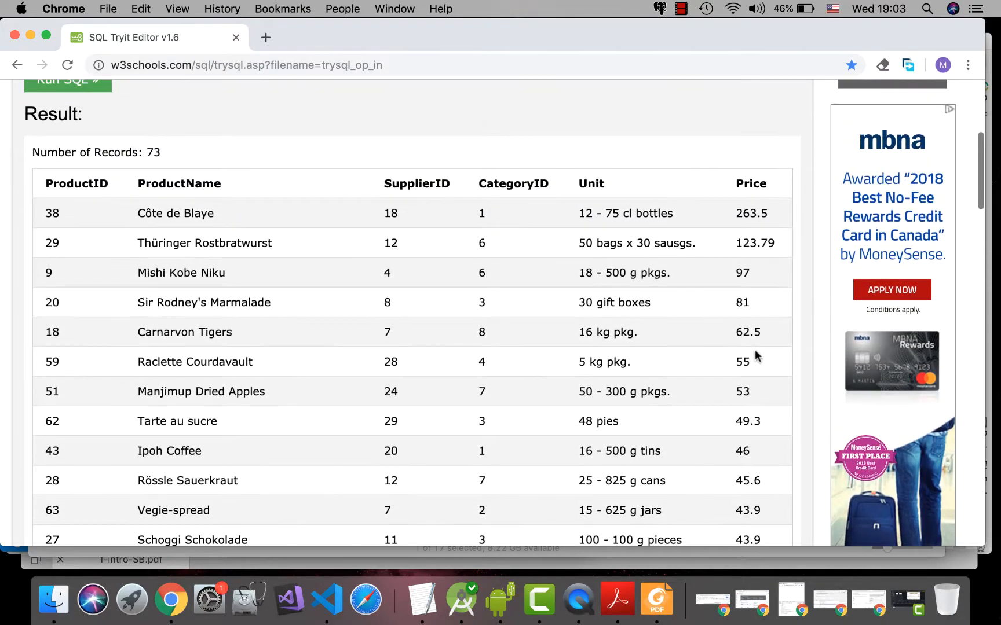
scroll("down", 3)
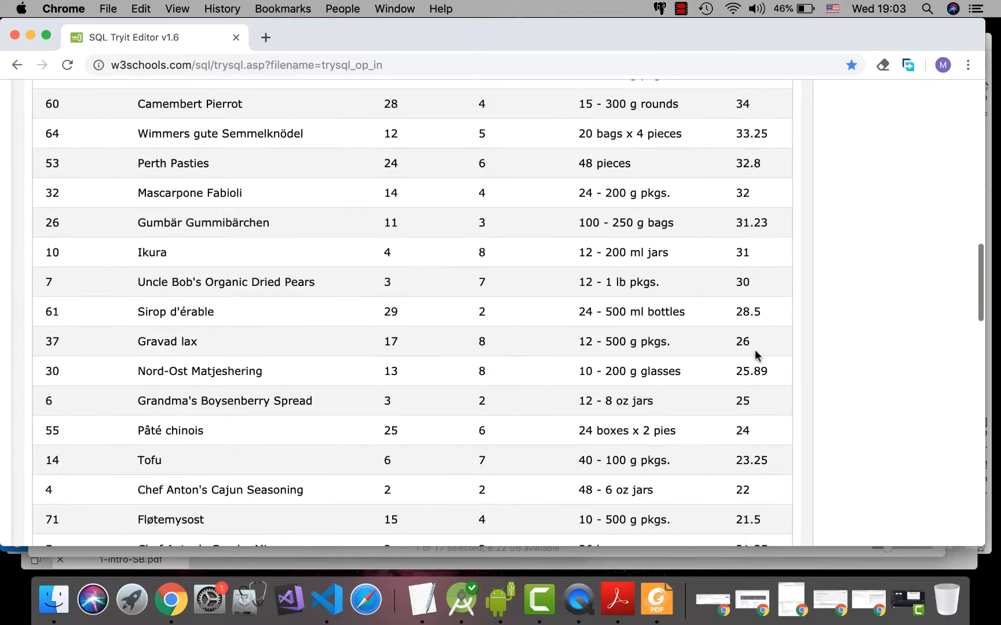
scroll("up", 3)
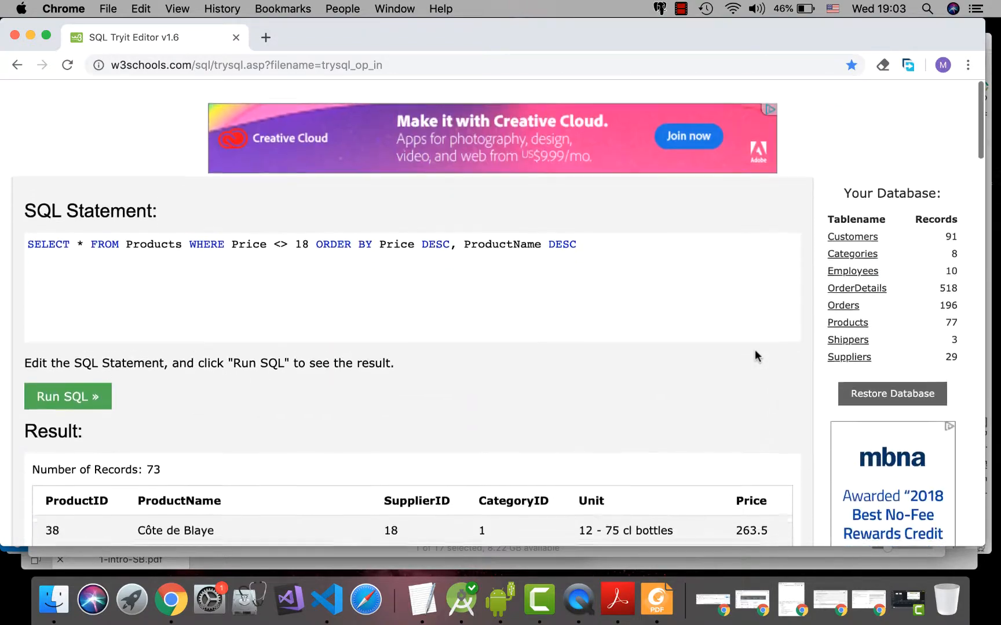
scroll("down", 3)
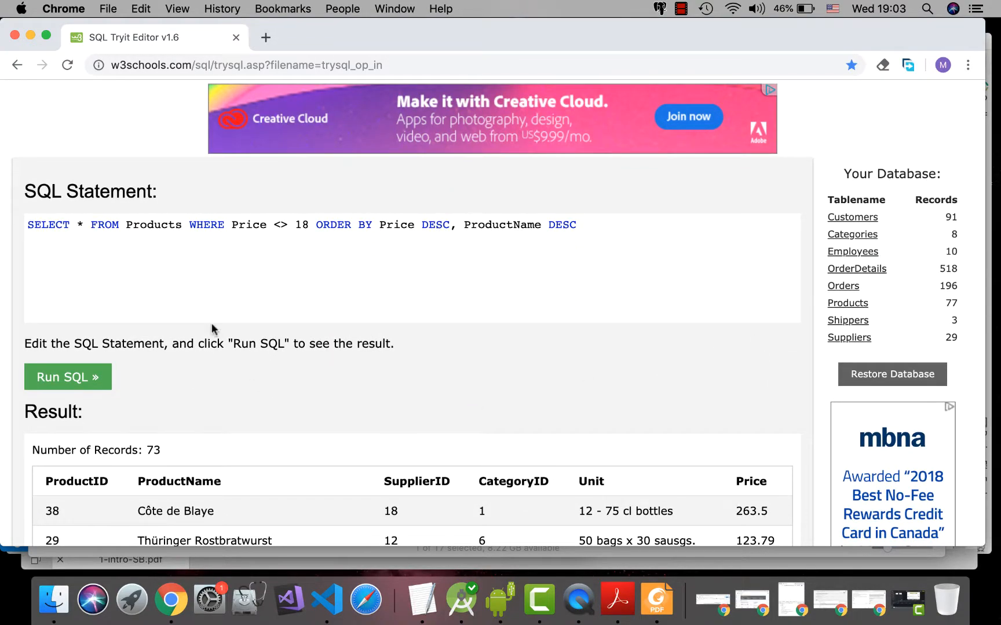
mouse_move(311, 287)
type("=")
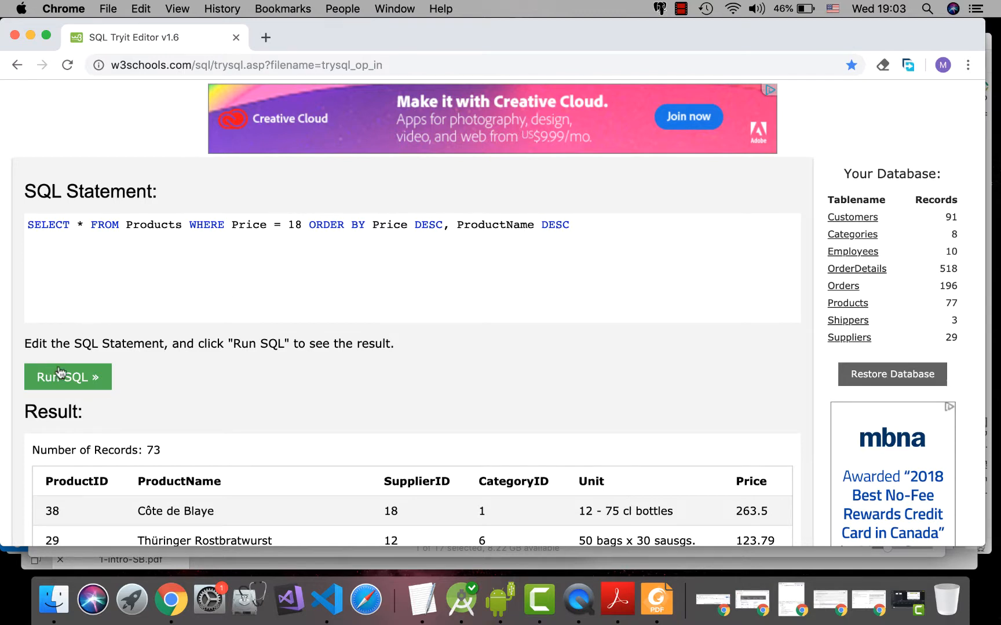
Rerun the query with Price = 18 to get the 4 matching products
left_click(67, 377)
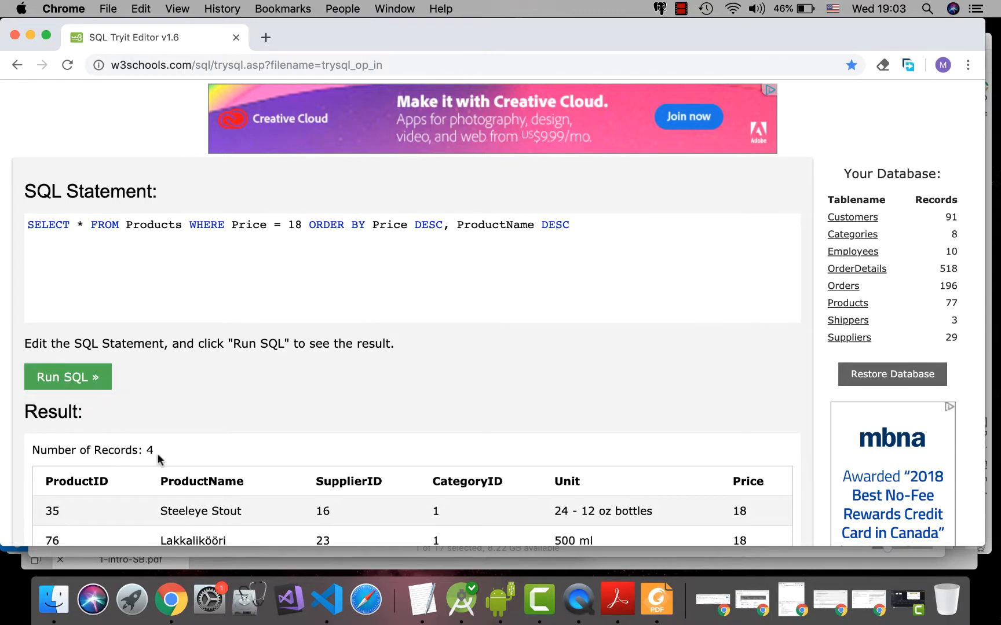